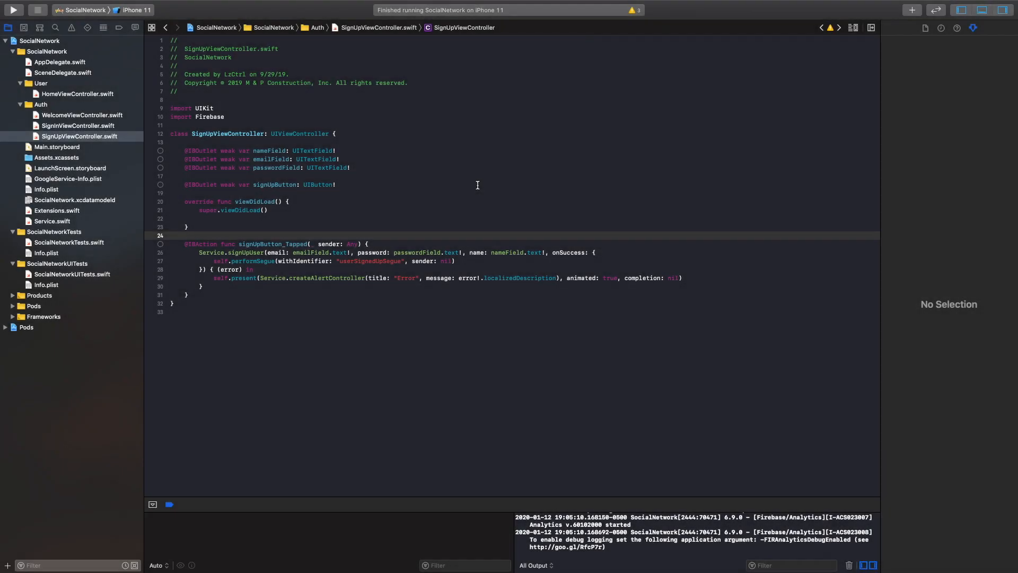
Add an empty line inside the sign-up success closure of SignUpViewController
left_click(185, 235)
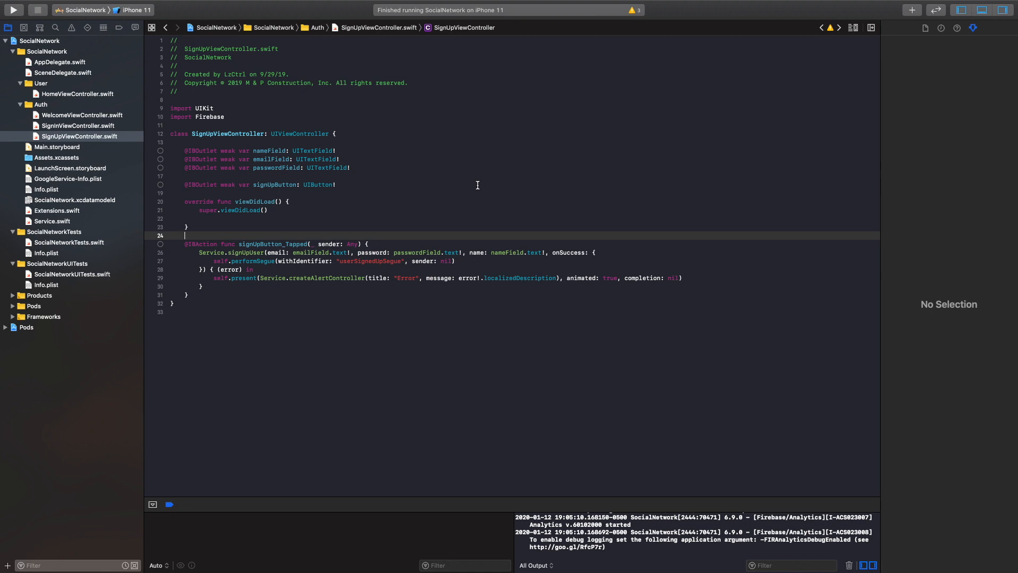
mouse_move(484, 196)
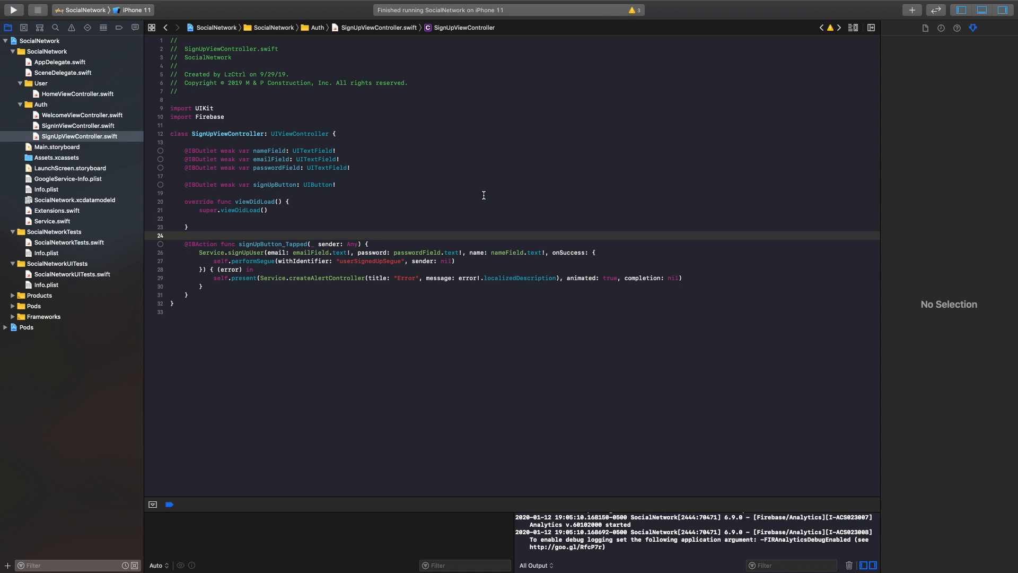
left_click(184, 235)
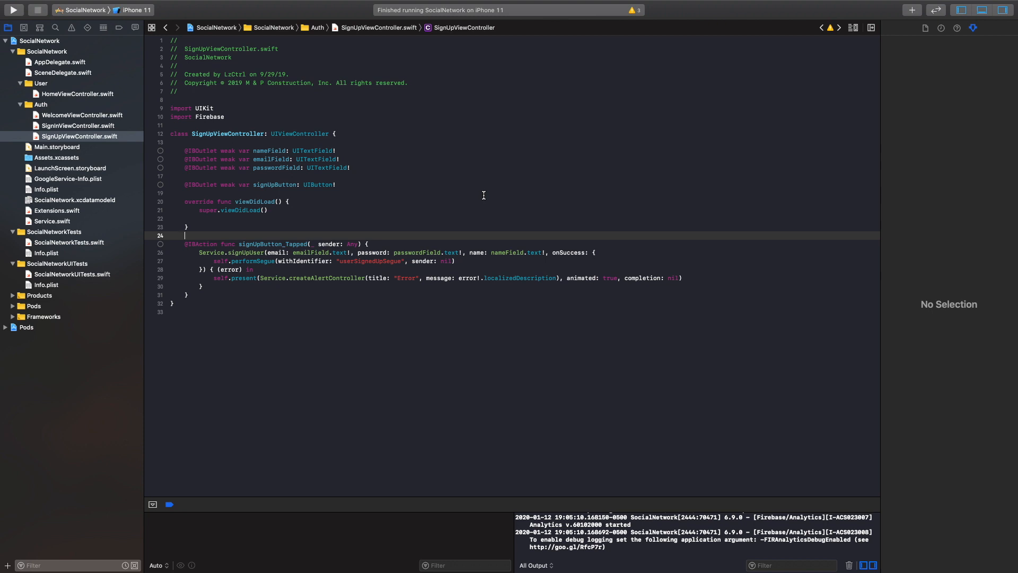
mouse_move(514, 181)
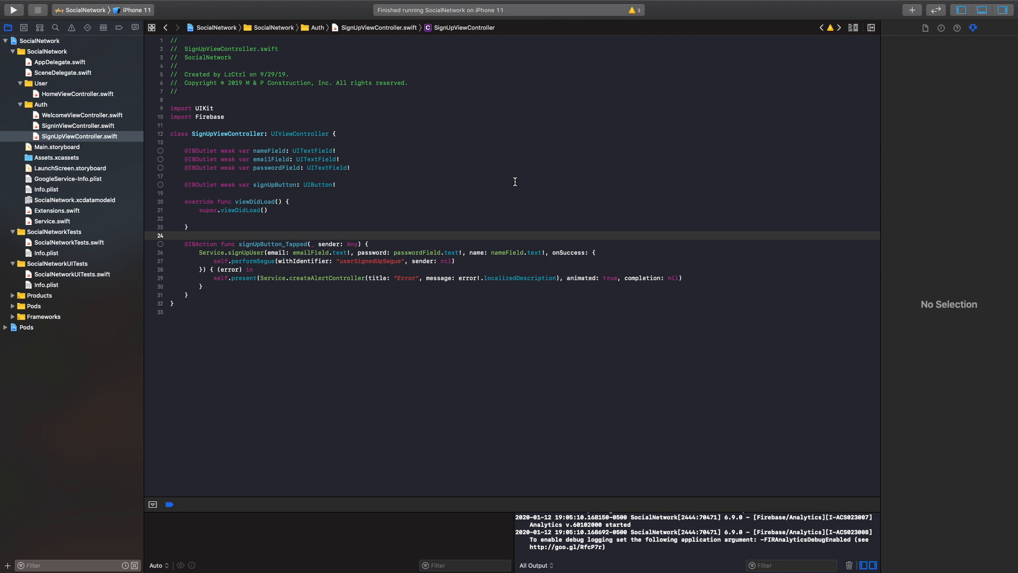
mouse_move(160, 156)
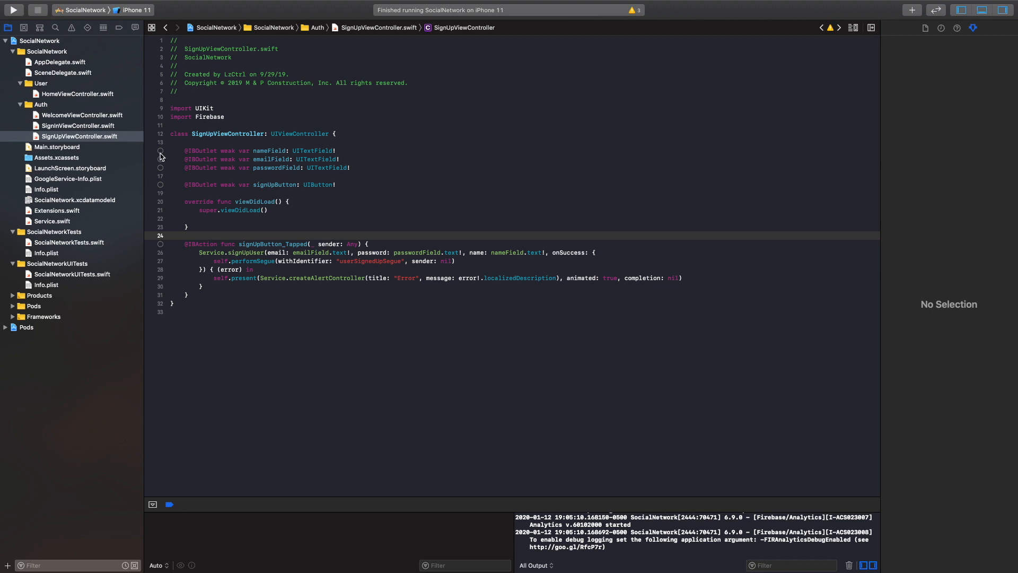
left_click(328, 218)
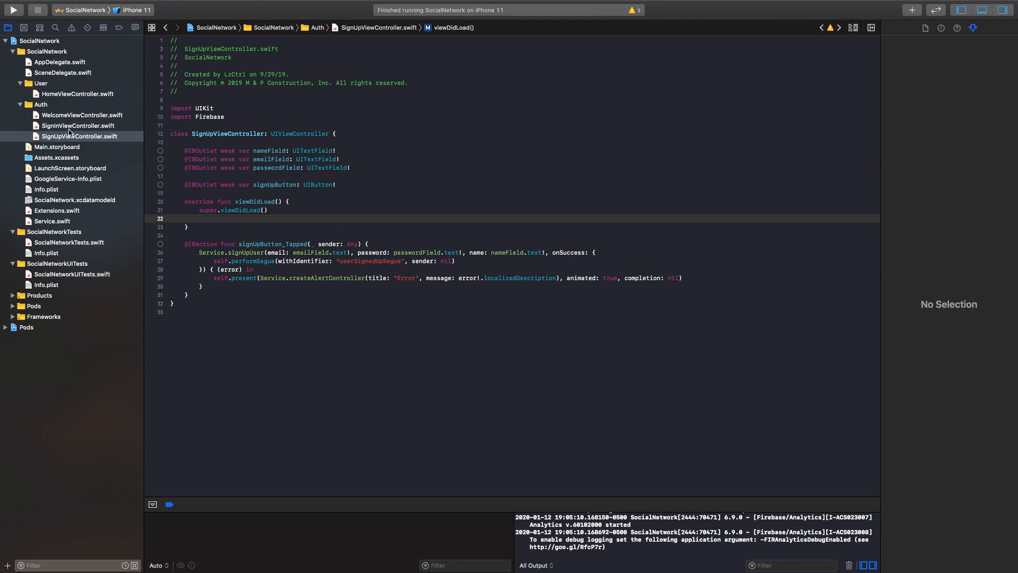
Review SignInViewController and WelcomeViewController's isUserSignedIn check, returning to WelcomeViewController
left_click(77, 125)
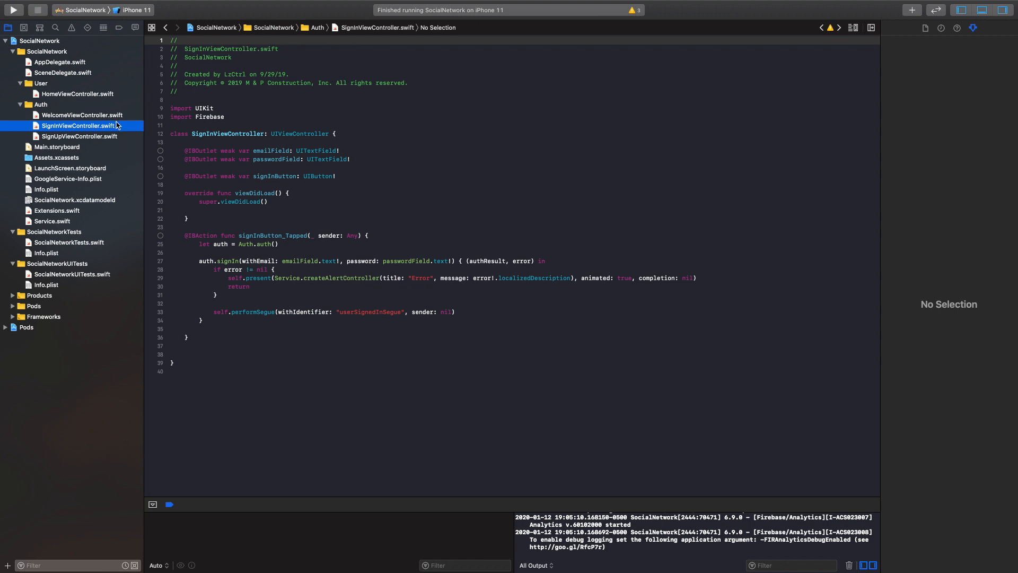
left_click(82, 114)
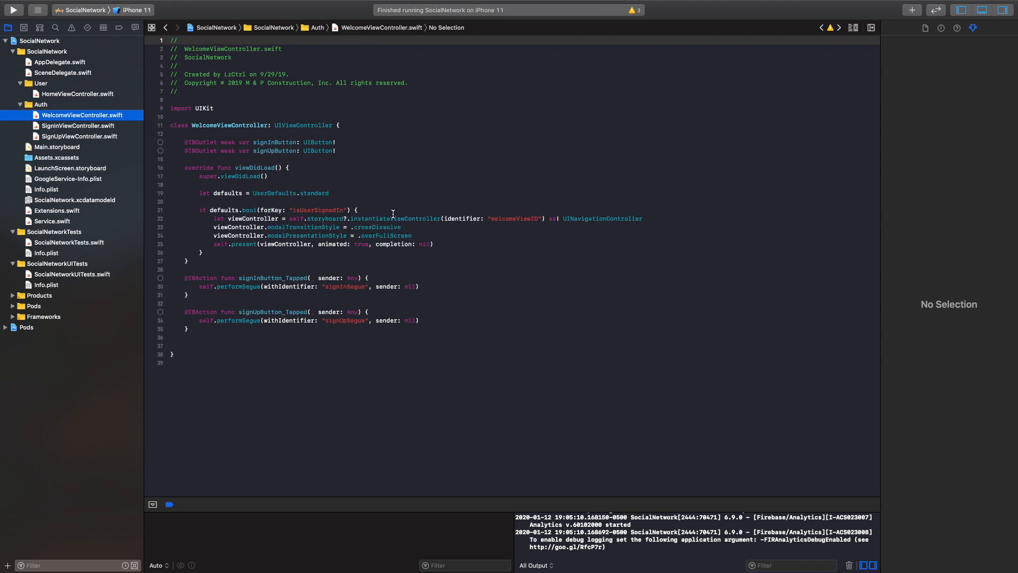
mouse_move(223, 155)
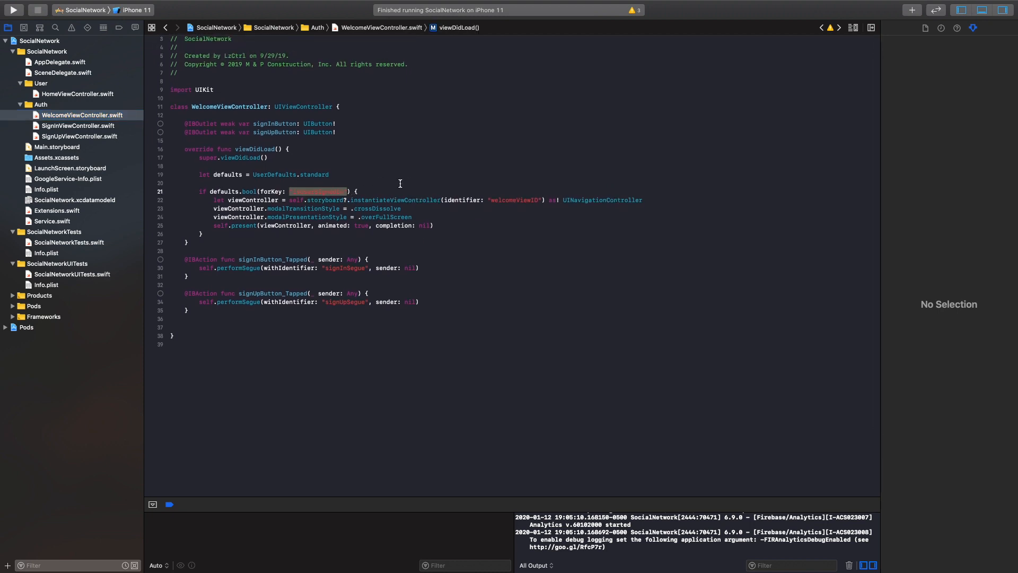
mouse_move(359, 191)
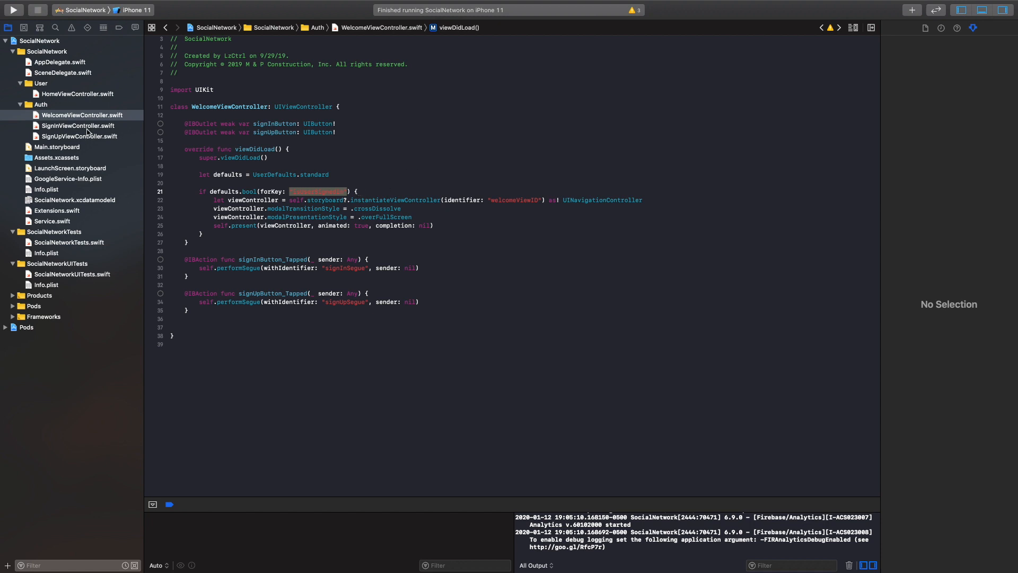
left_click(80, 137)
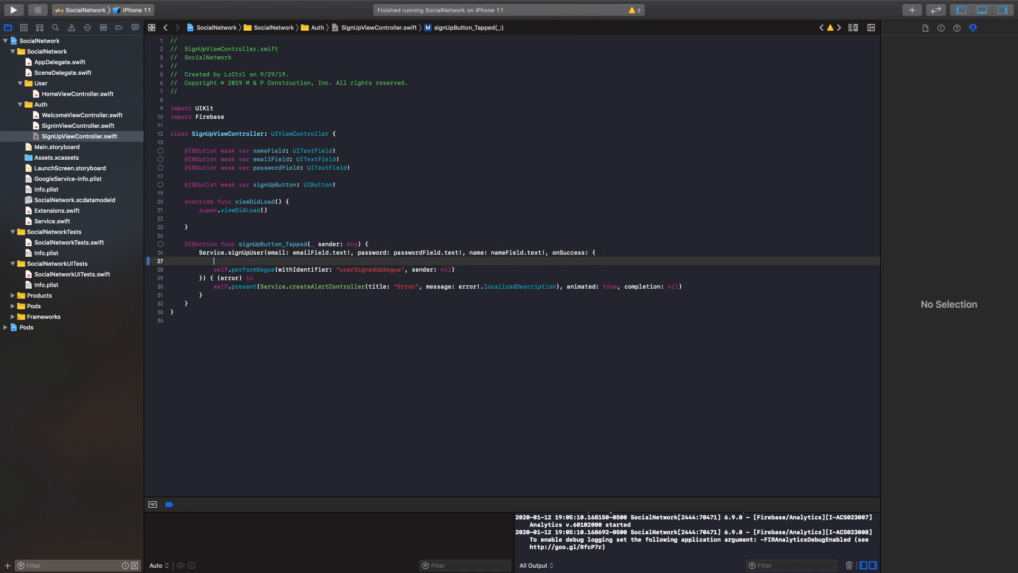
left_click(82, 115)
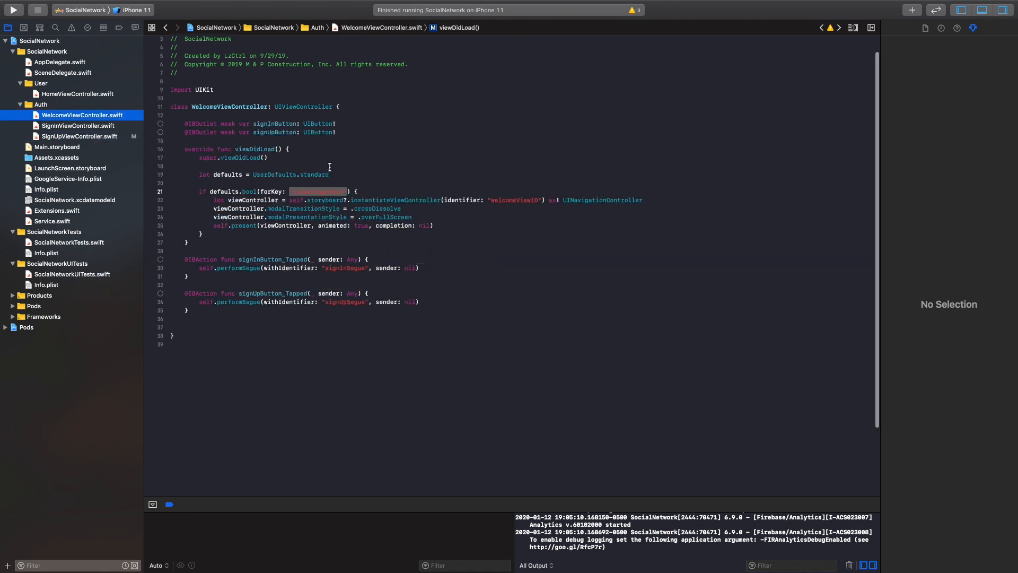
In signUpButton_Tapped declare UserDefaults.standard and set a true signed-in flag inside onSuccess
left_click(78, 137)
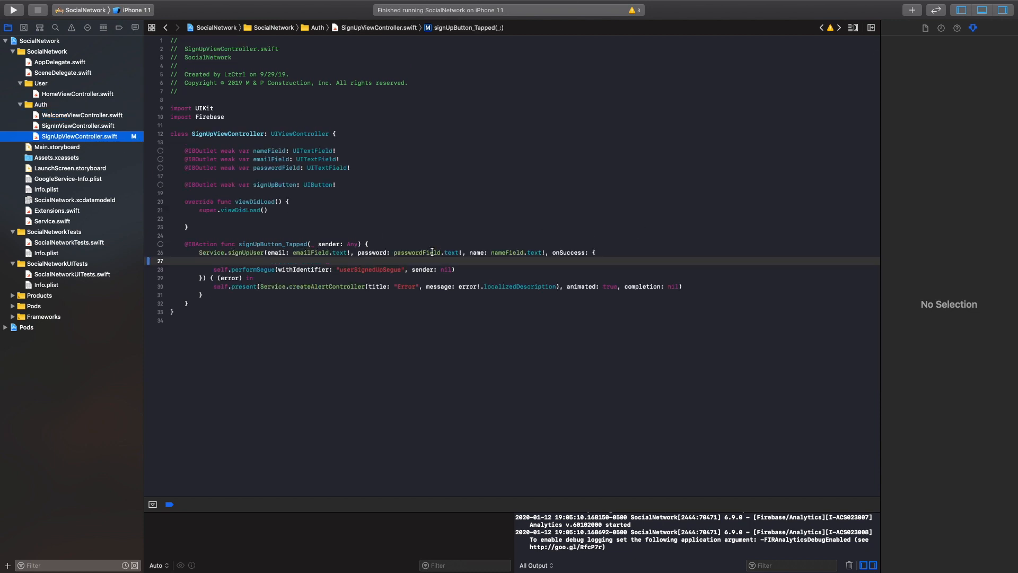
key("return")
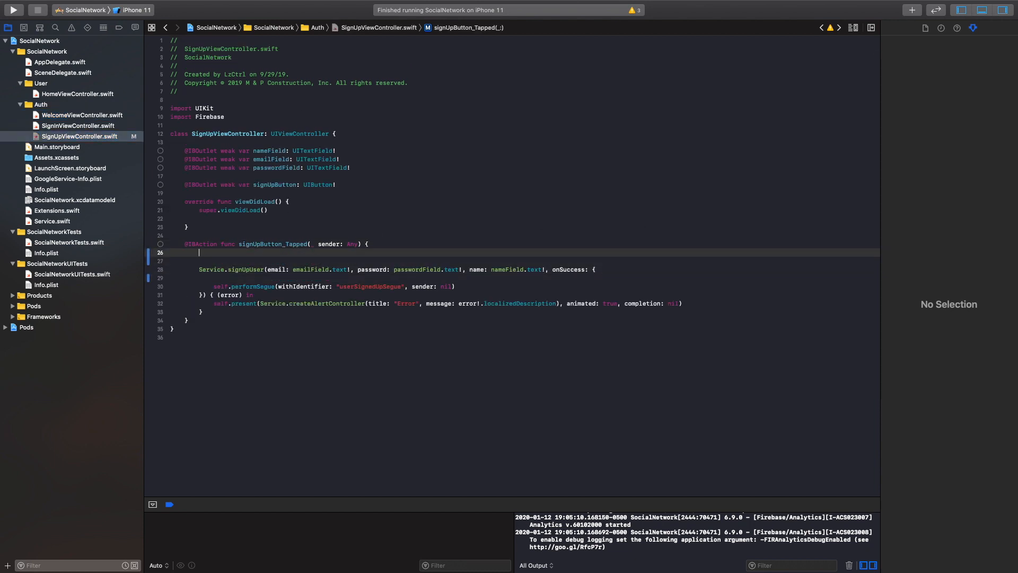
type("let defaults = D")
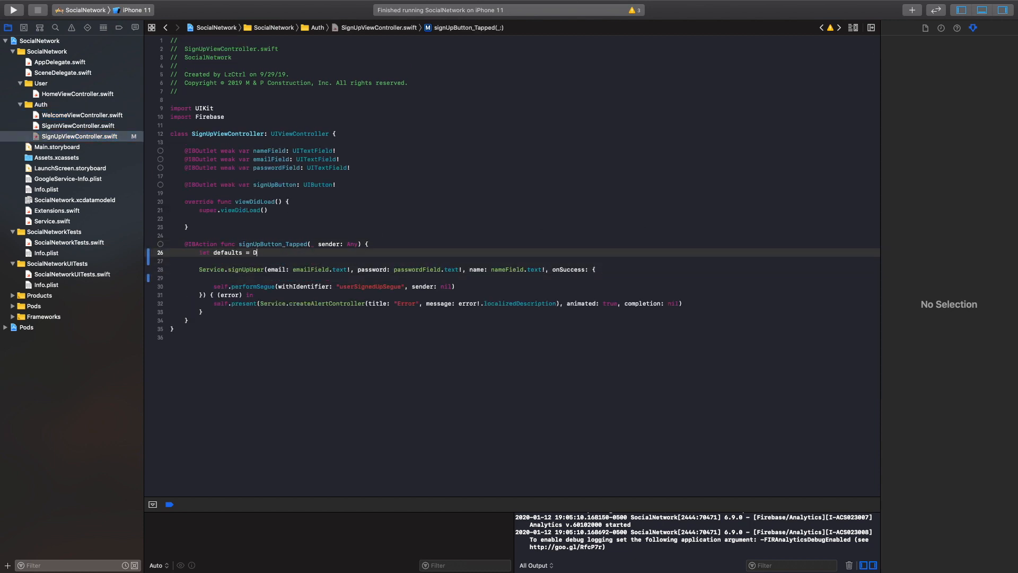
type("serDefaults.standard")
left_click(336, 278)
type("defaults.set(true, forKey: )")
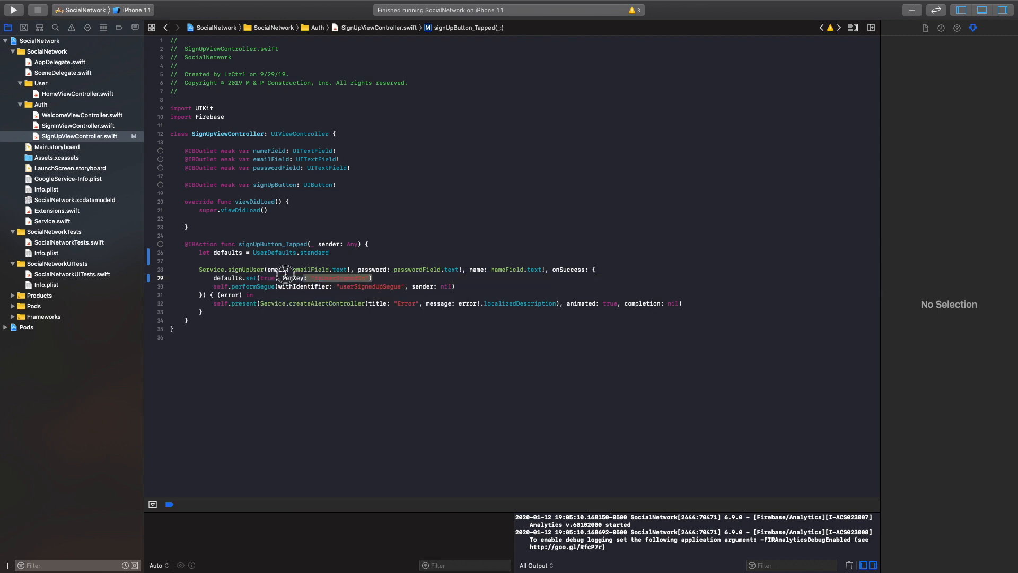
left_click(77, 125)
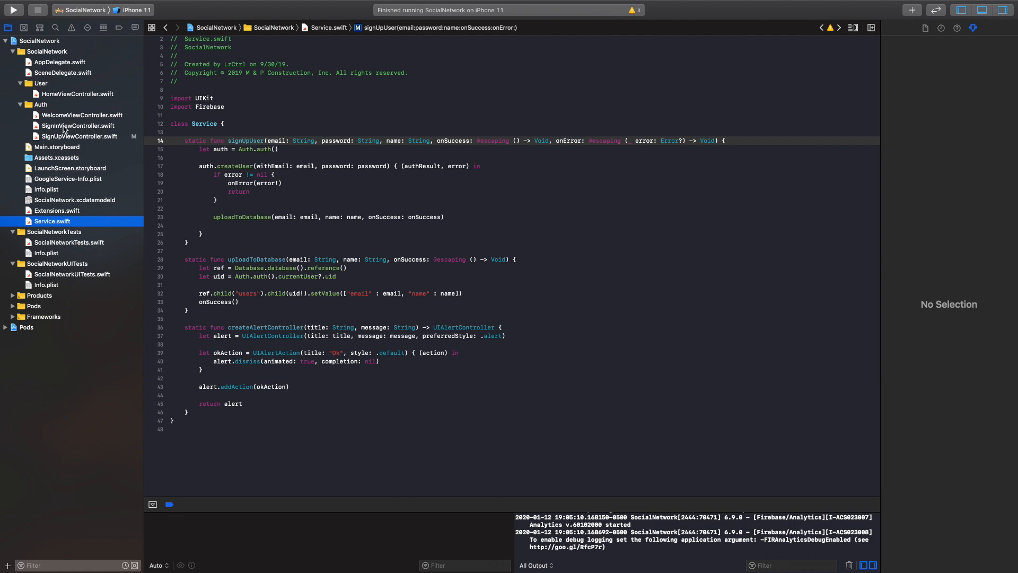
In SignInViewController declare UserDefaults.standard and set isUserSignedIn true before the segue
left_click(78, 125)
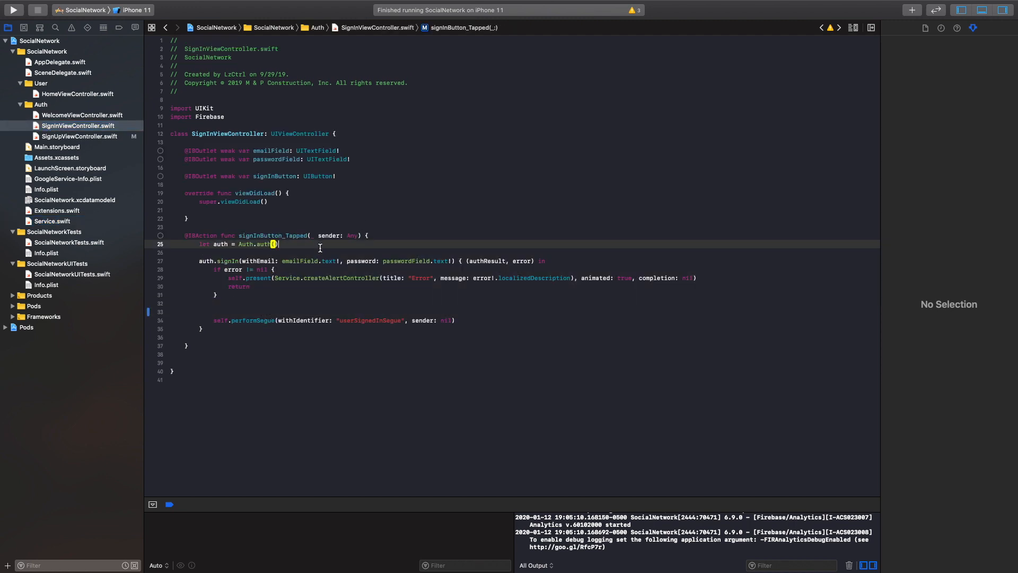
type("let defaults =")
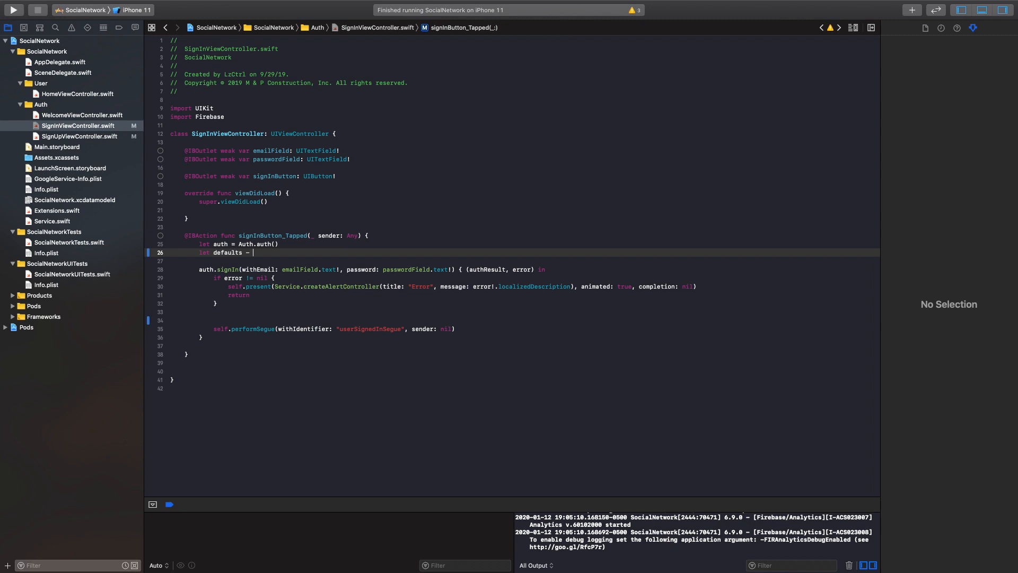
type("UserDefaults.")
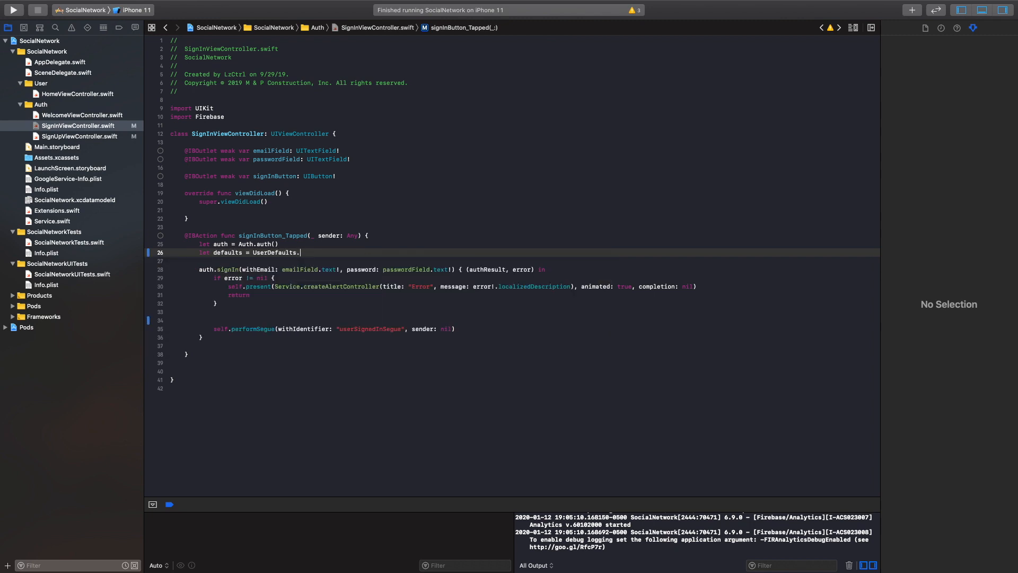
type("standard")
left_click(524, 320)
type("defaults.set(true, forKey: \"isUserSignedIn\")")
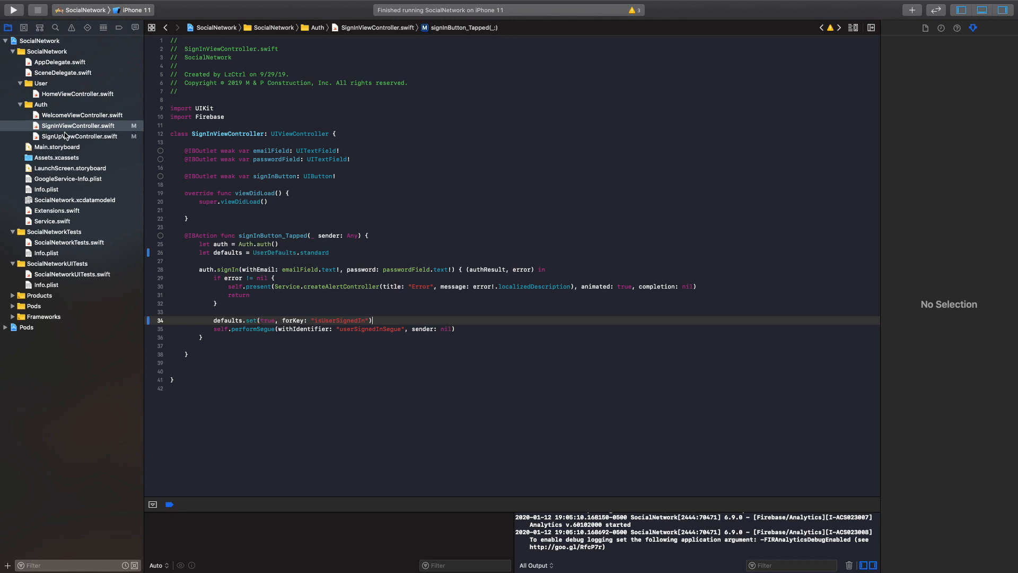
mouse_move(317, 213)
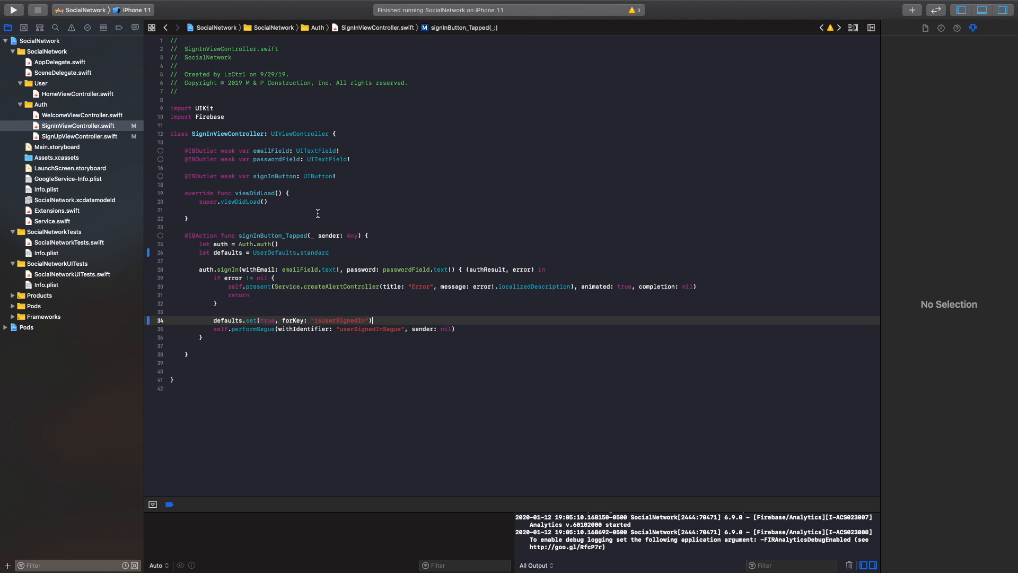
triple_click(293, 321)
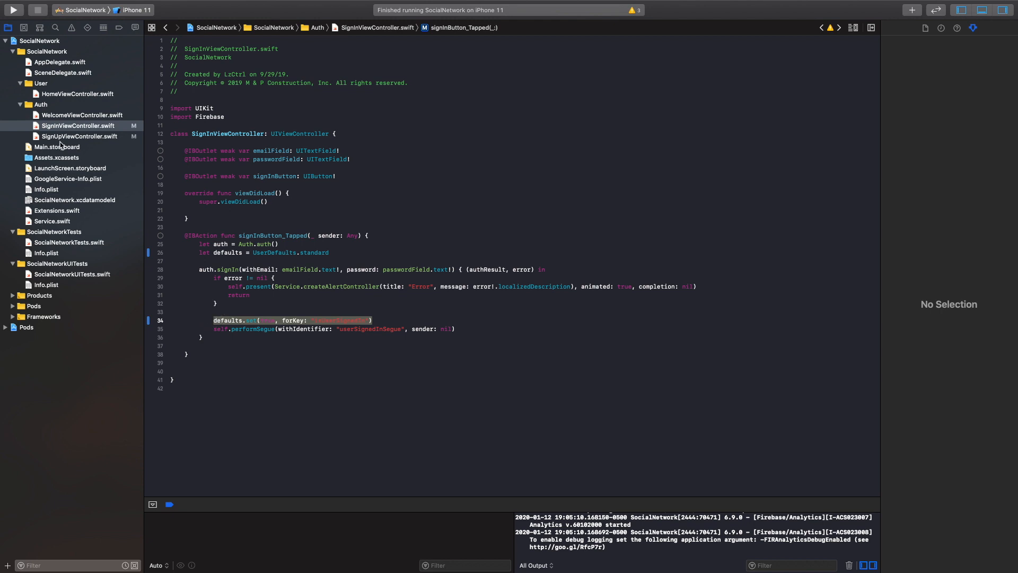
left_click(79, 114)
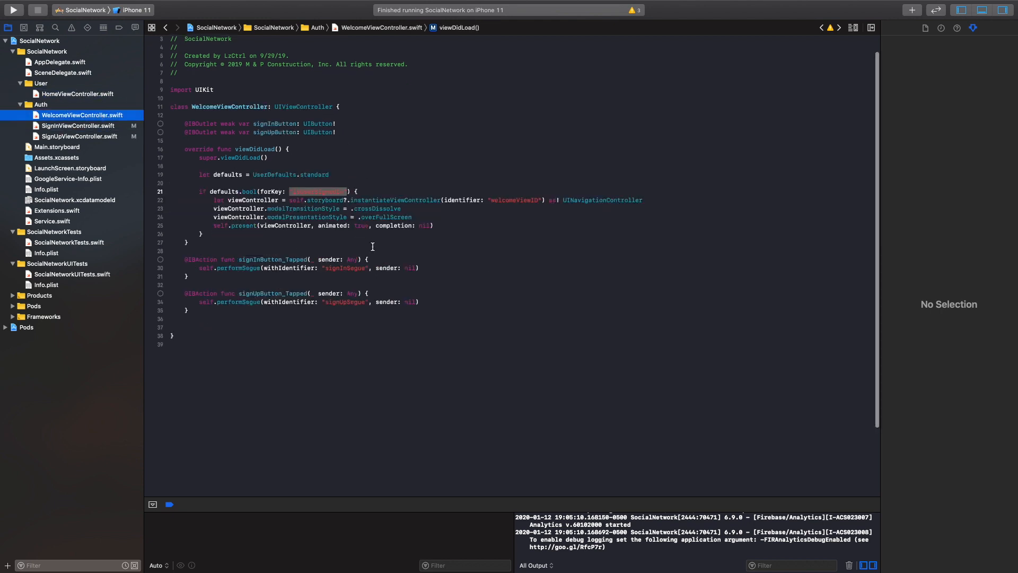
mouse_move(218, 236)
type("\"isUserSignedIn\"")
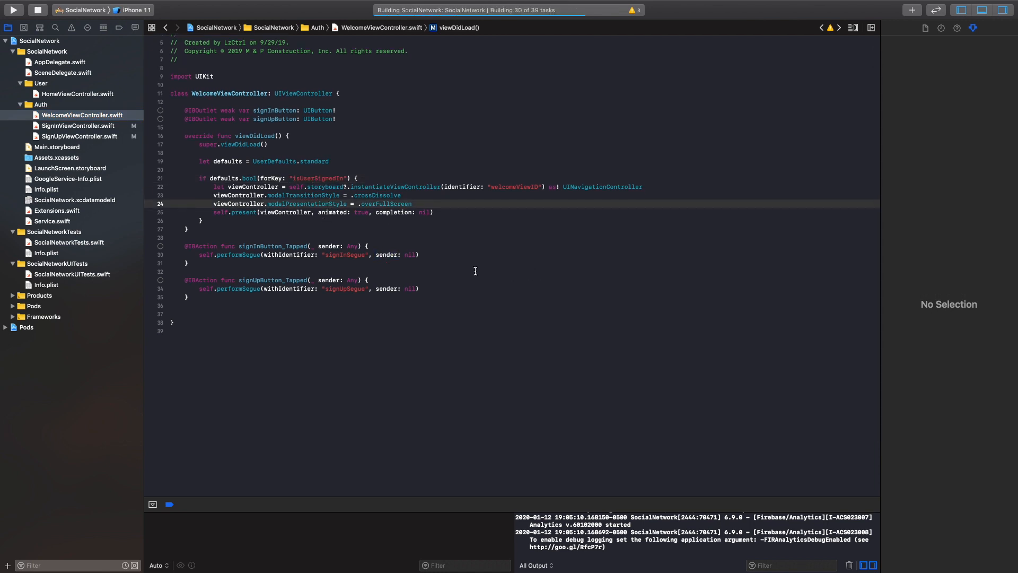
Run SocialNetwork in the simulator, go to Sign In and enter the existing account's email and password
left_click(12, 9)
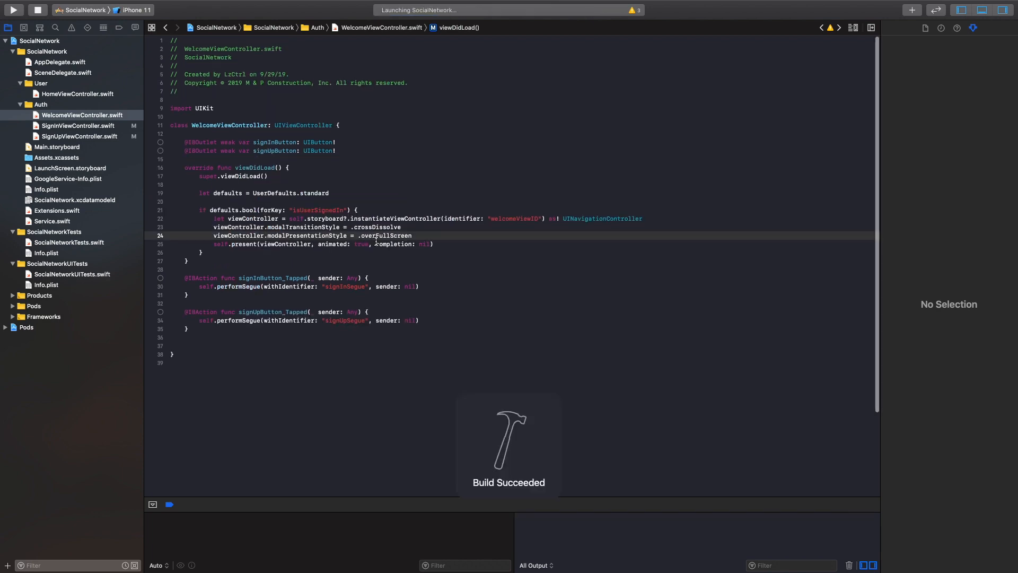
left_click(13, 10)
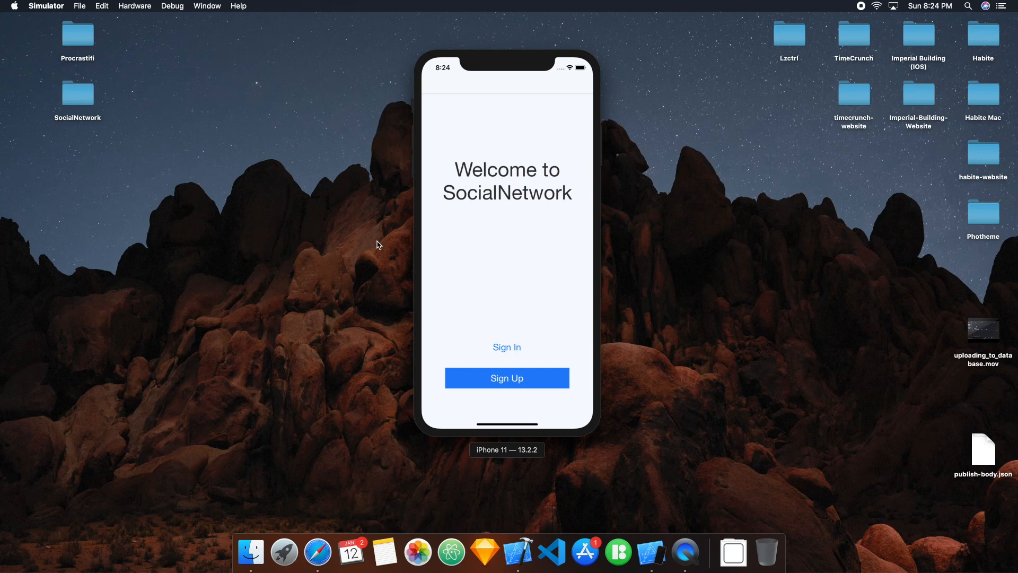
left_click(507, 347)
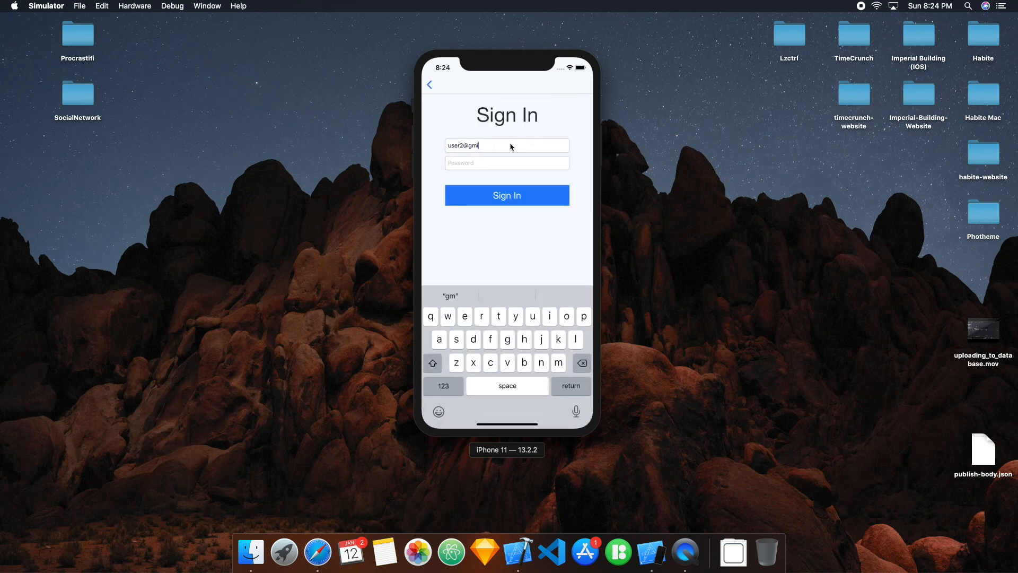
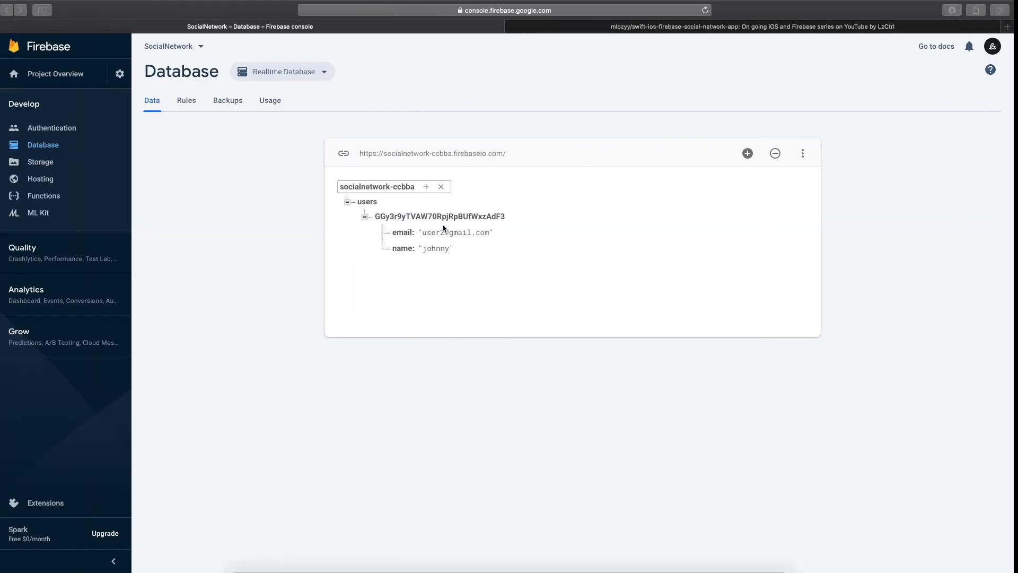
left_click(439, 216)
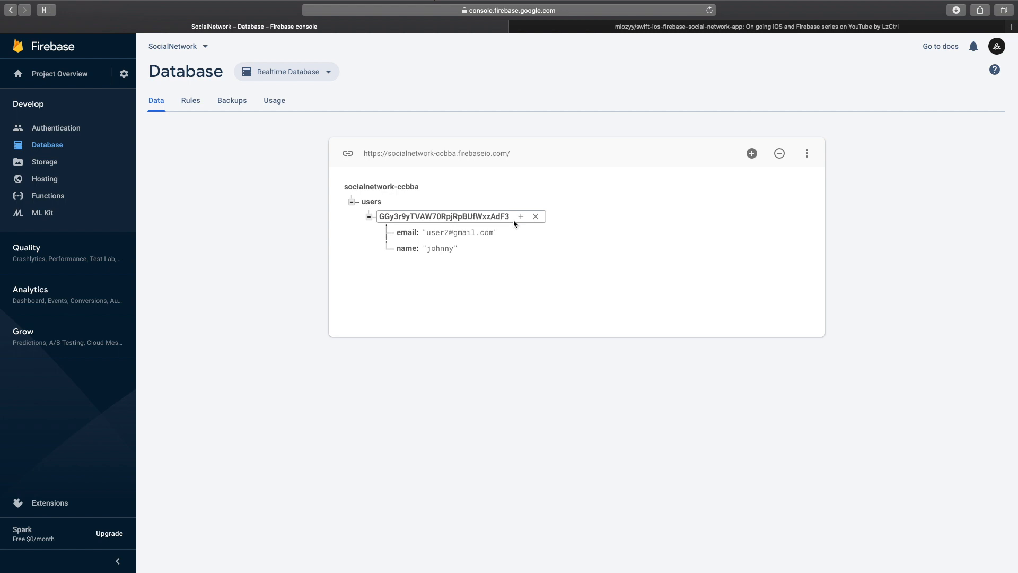
left_click(460, 232)
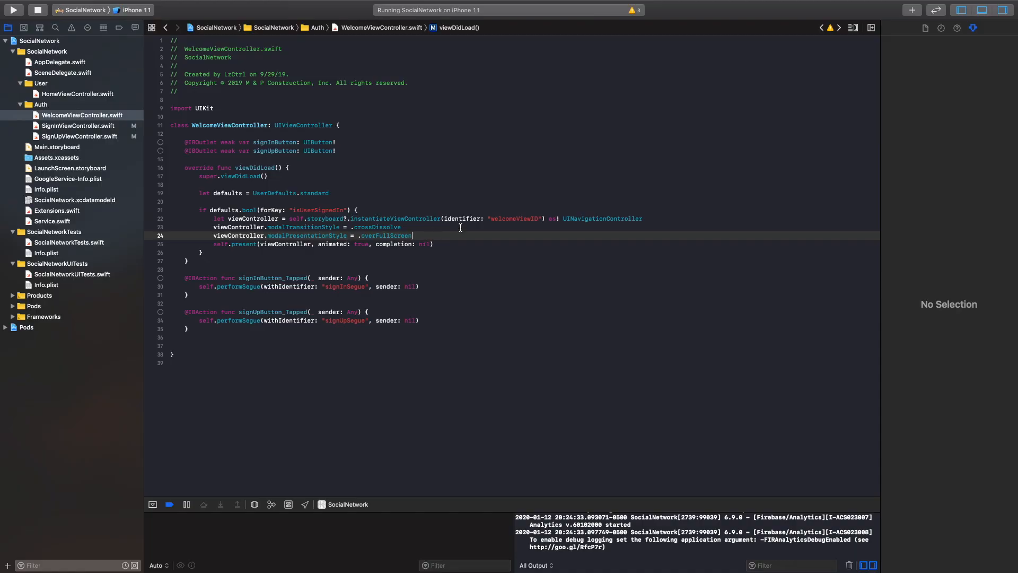
In Service.swift add getUserInfo() with let ref = Database.database().reference()
left_click(52, 220)
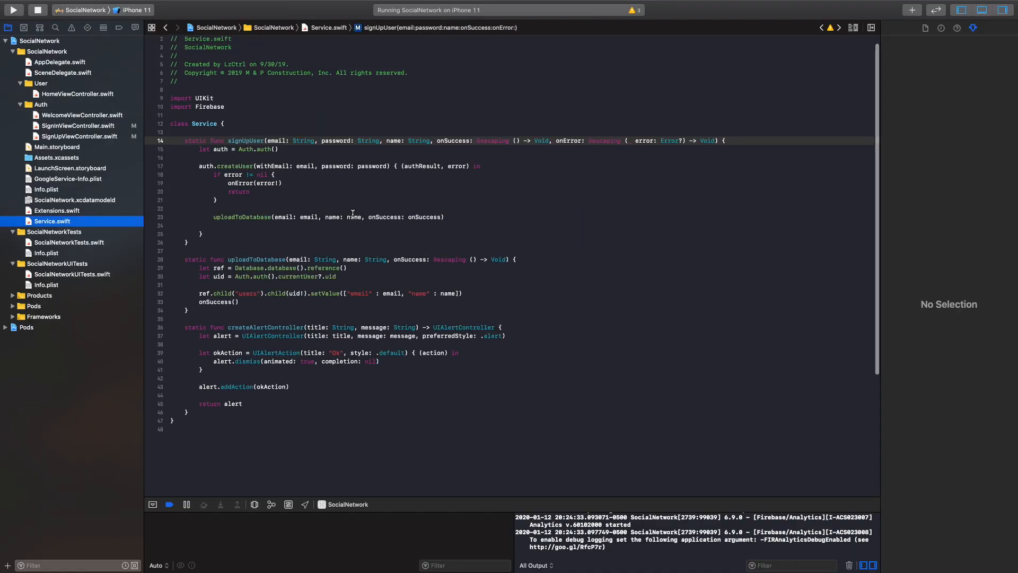
left_click(221, 311)
type("static func")
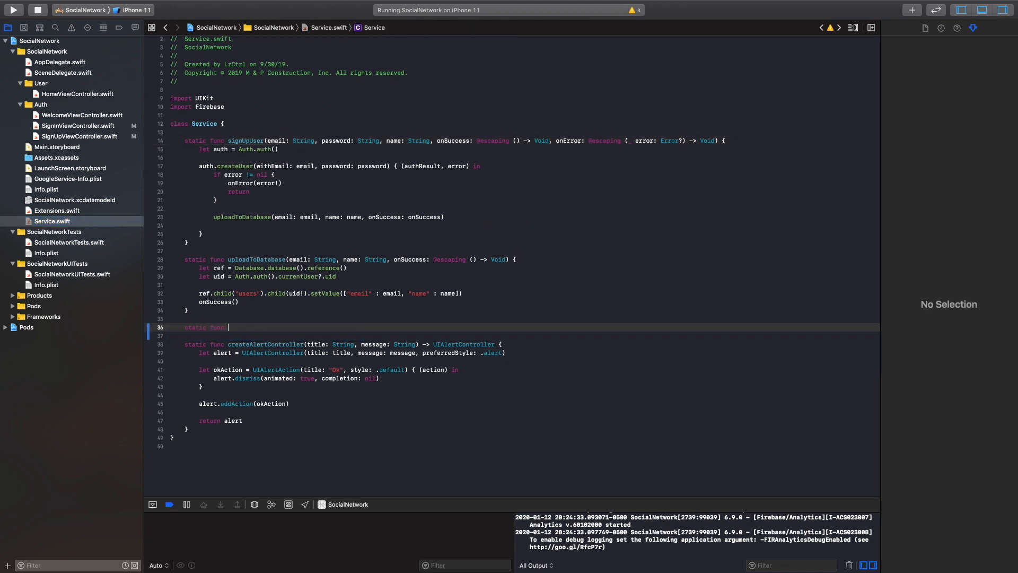
type("getUserInfo() {")
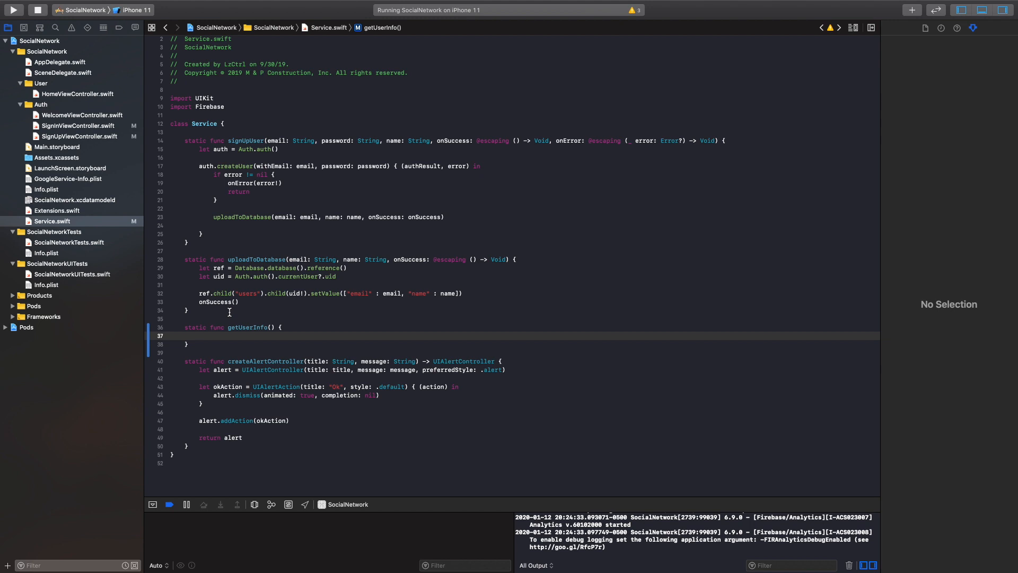
left_click(261, 337)
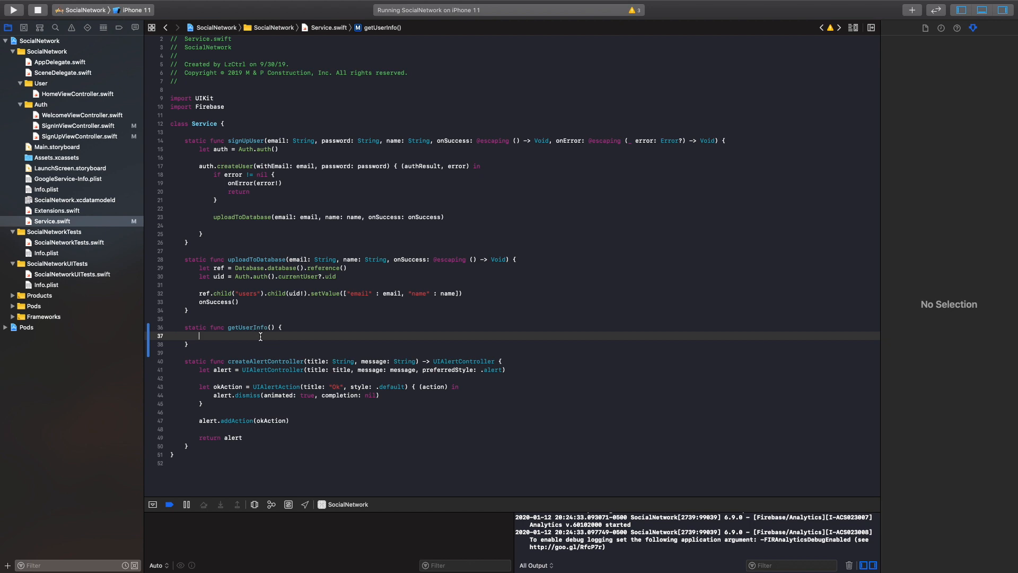
type("let ref = D")
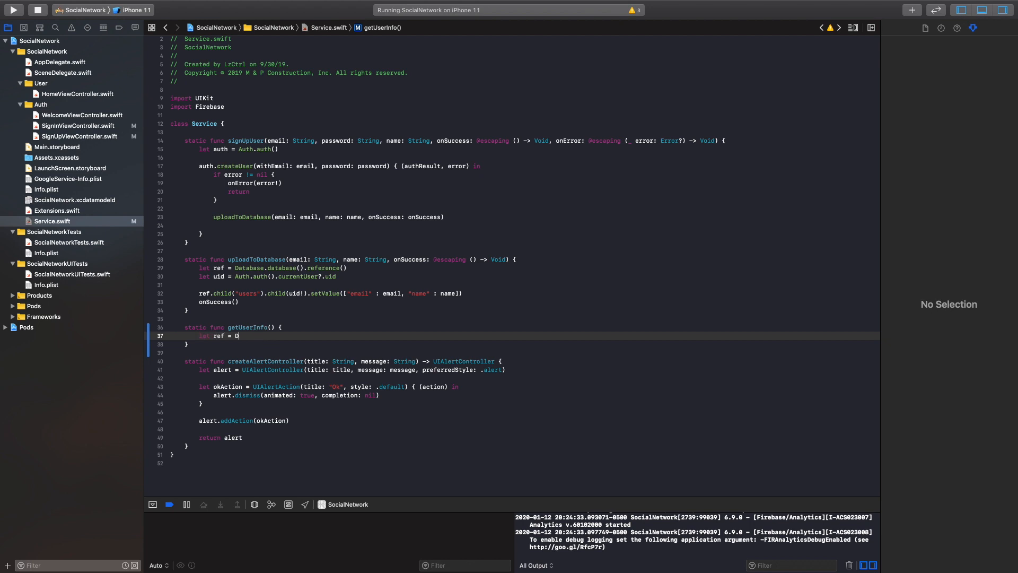
type("atabase.database().reference(")
type("let uid")
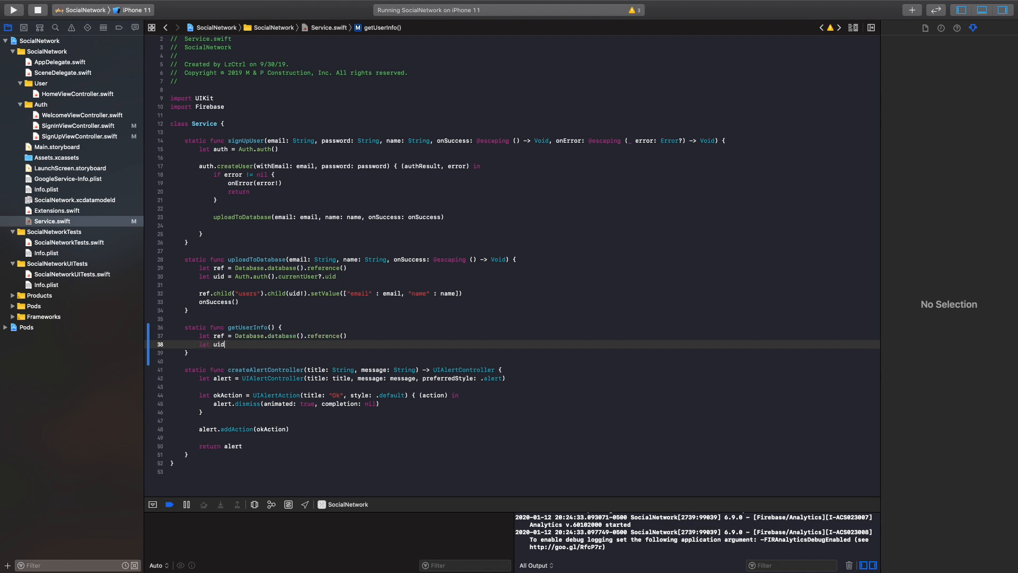
Guard let uid = Auth.auth().currentUser?.uid, else print 'User not found' and return
type("= Auth.")
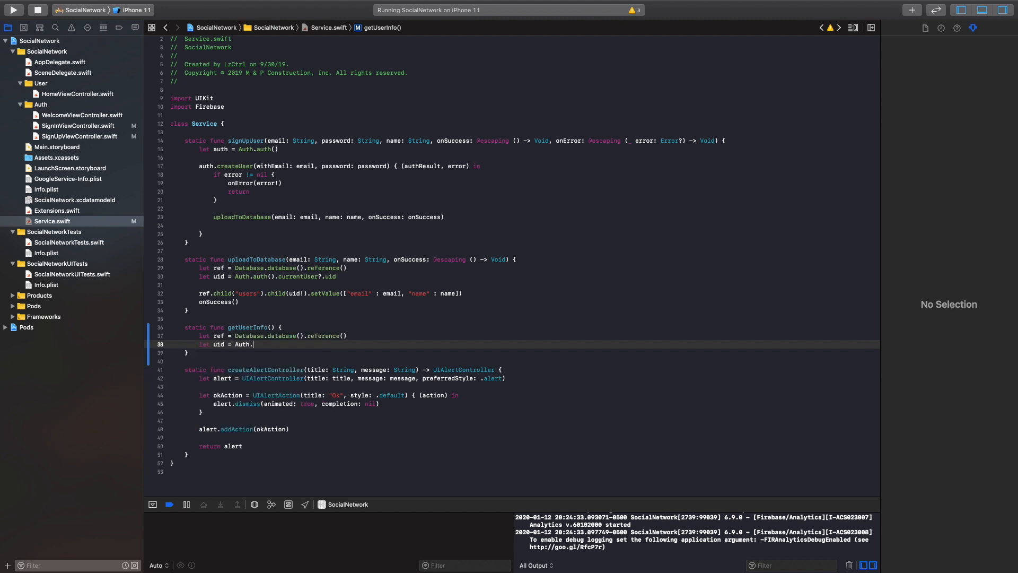
type("auth()")
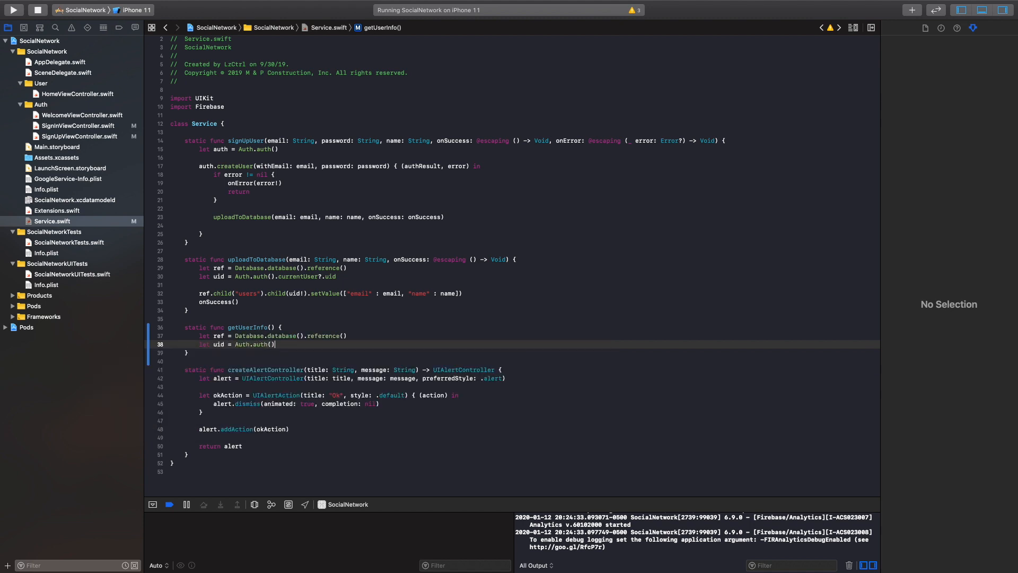
type(".currentUser.yu")
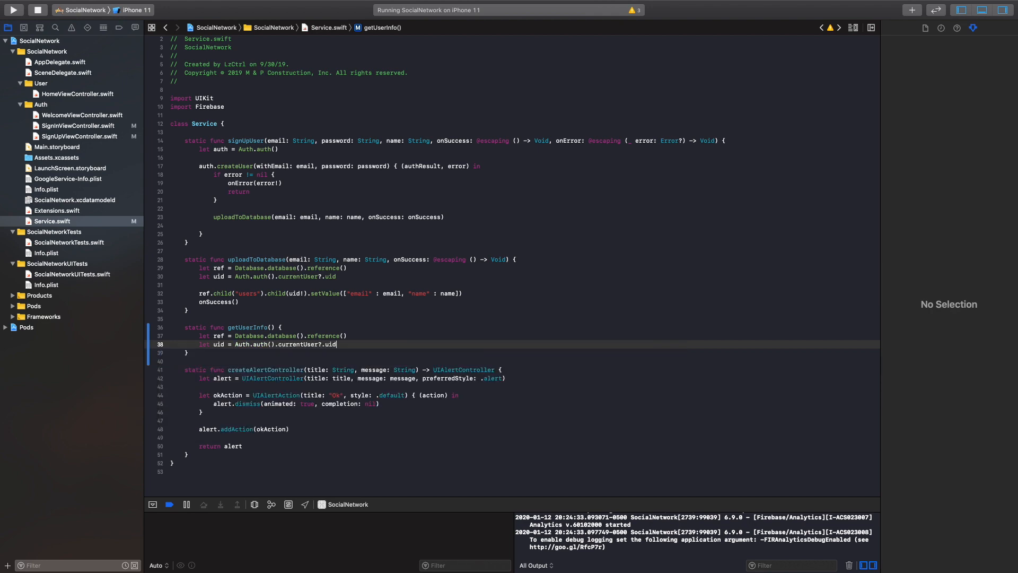
type("guard ")
key("return")
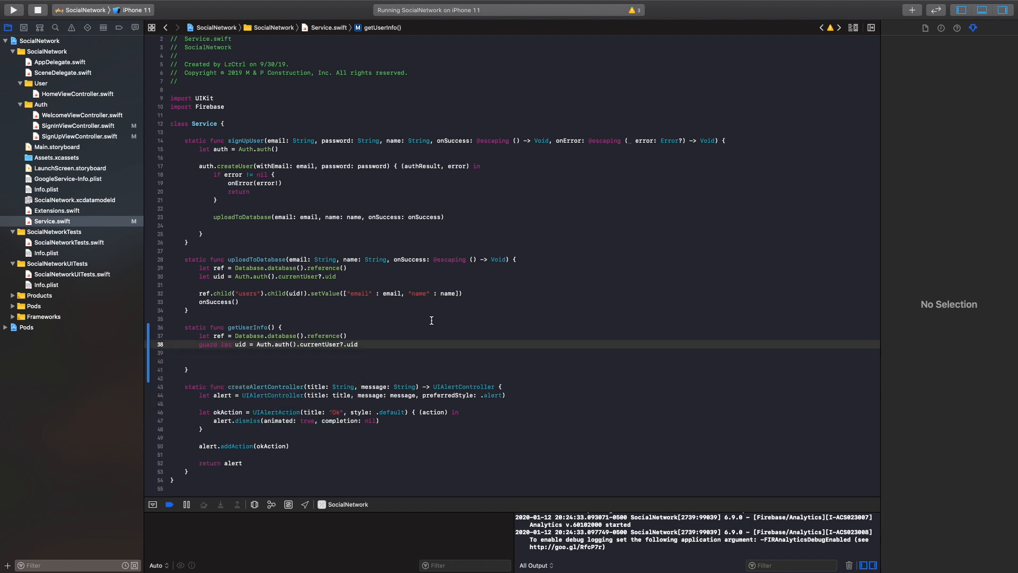
type("else {")
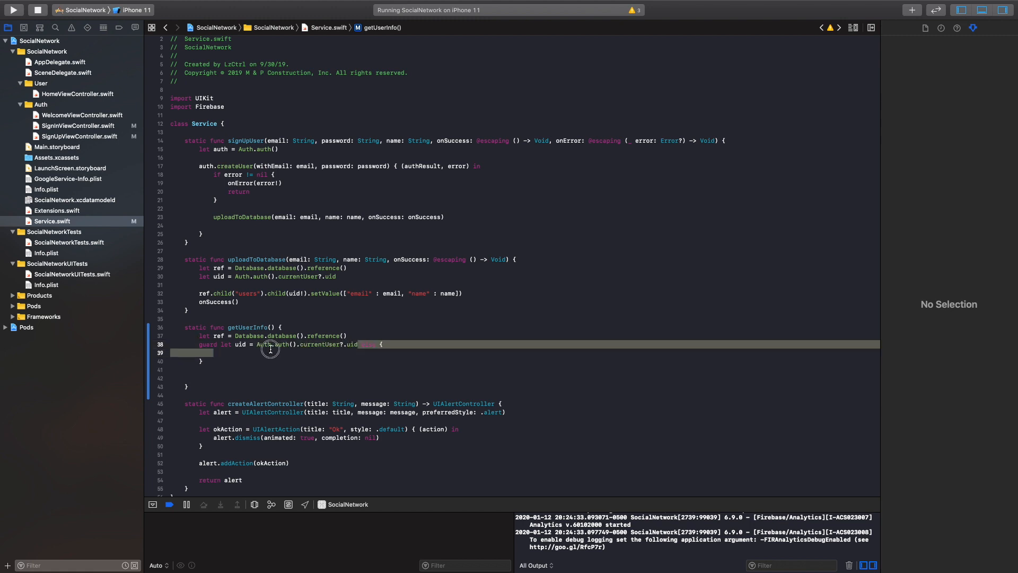
type("return")
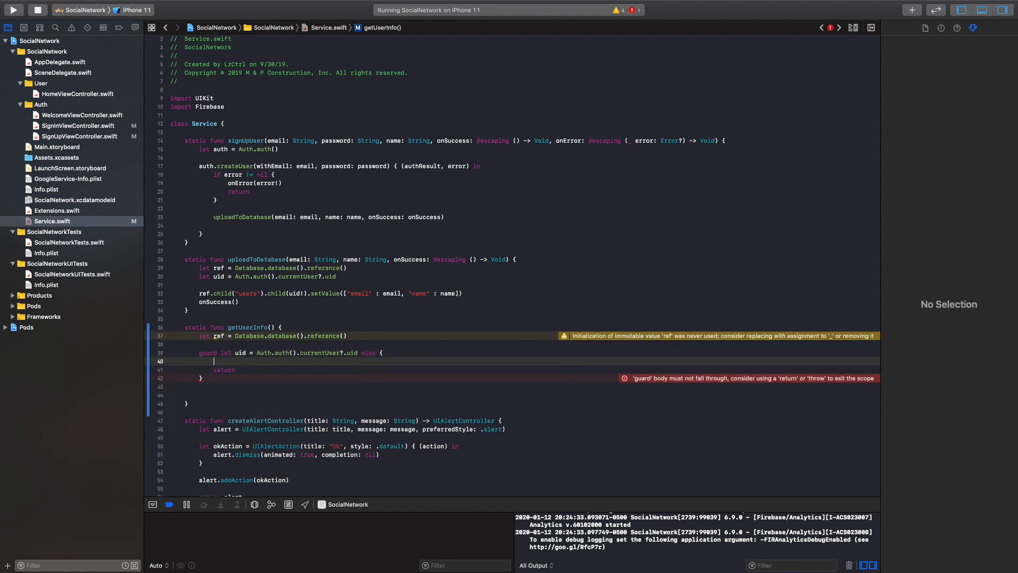
type("print(\"User not found")
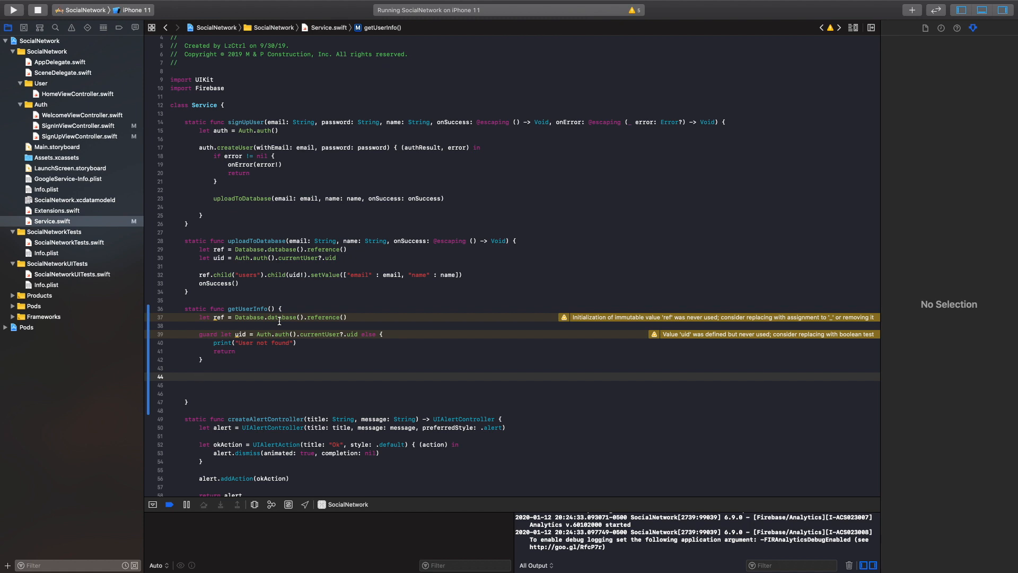
Observe the users/uid value with snapshot and withCancel closures and declare let defaults = UserDefaults.standard
type("ref.child(\"users\").child(uid!).")
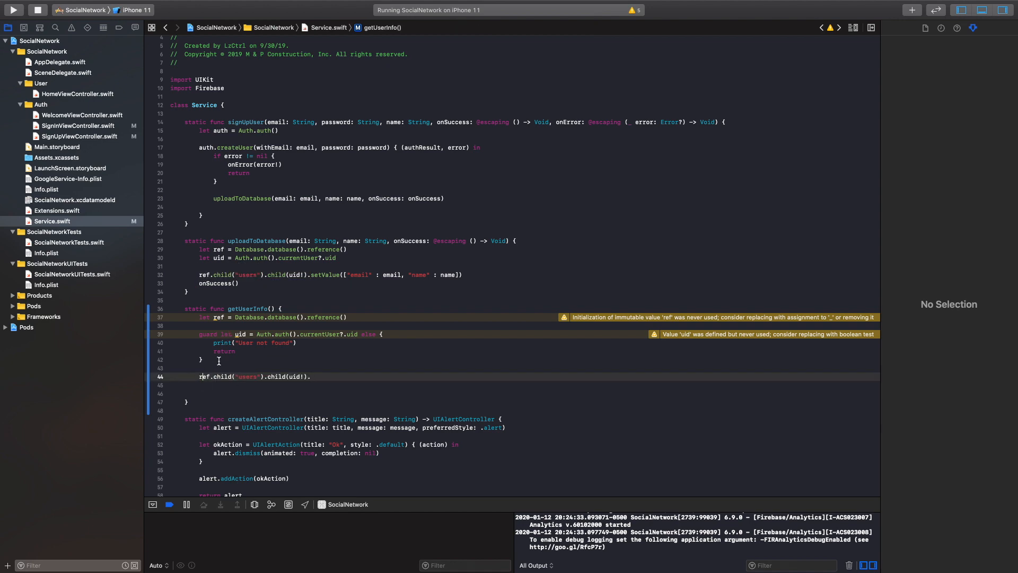
left_click(263, 368)
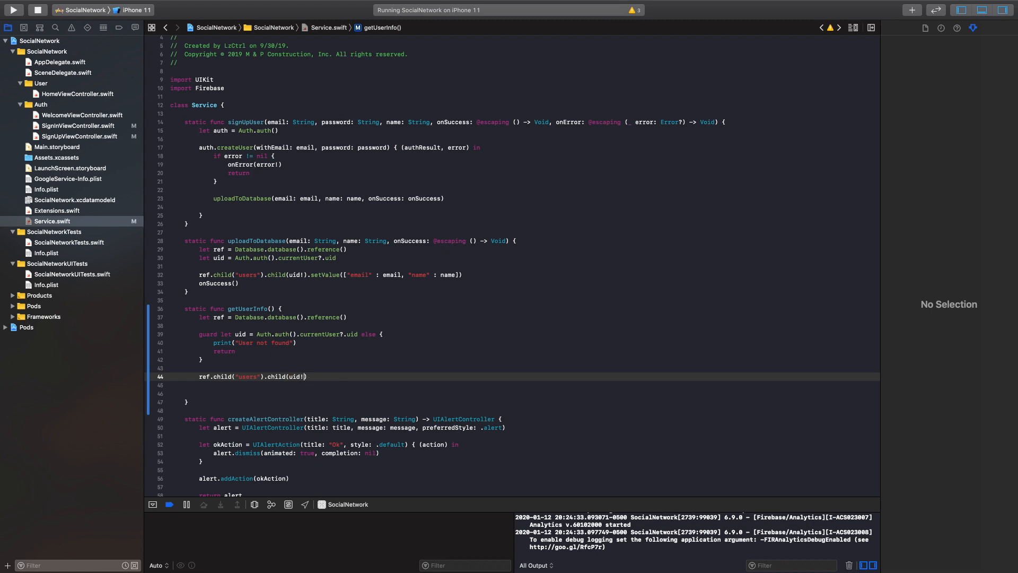
type(".obs")
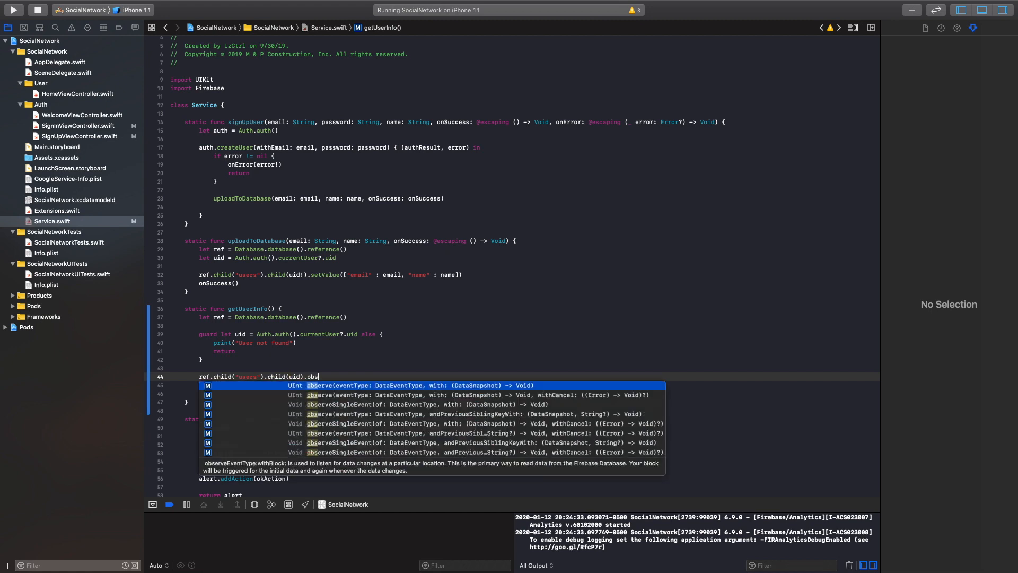
type("er")
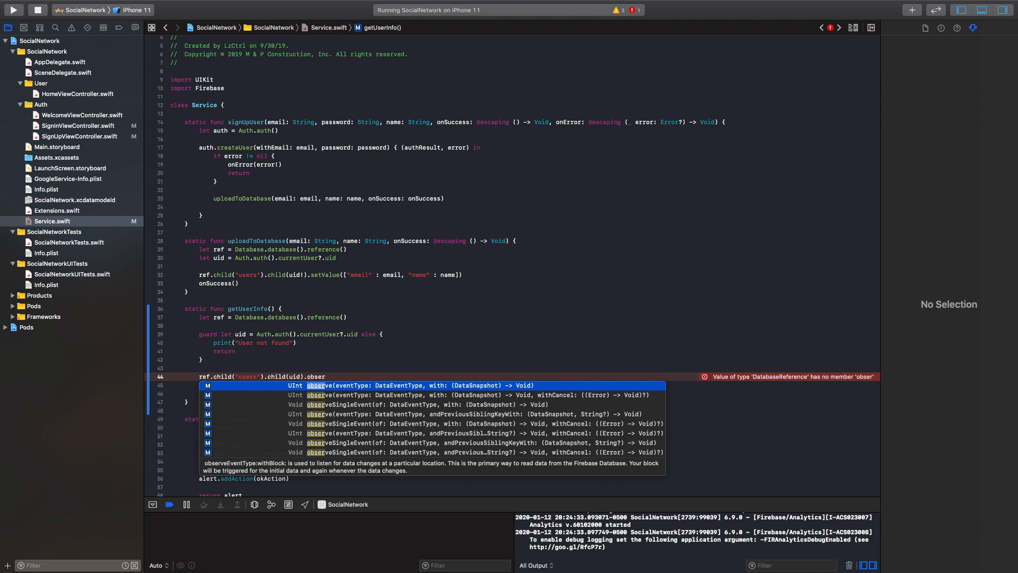
mouse_move(351, 352)
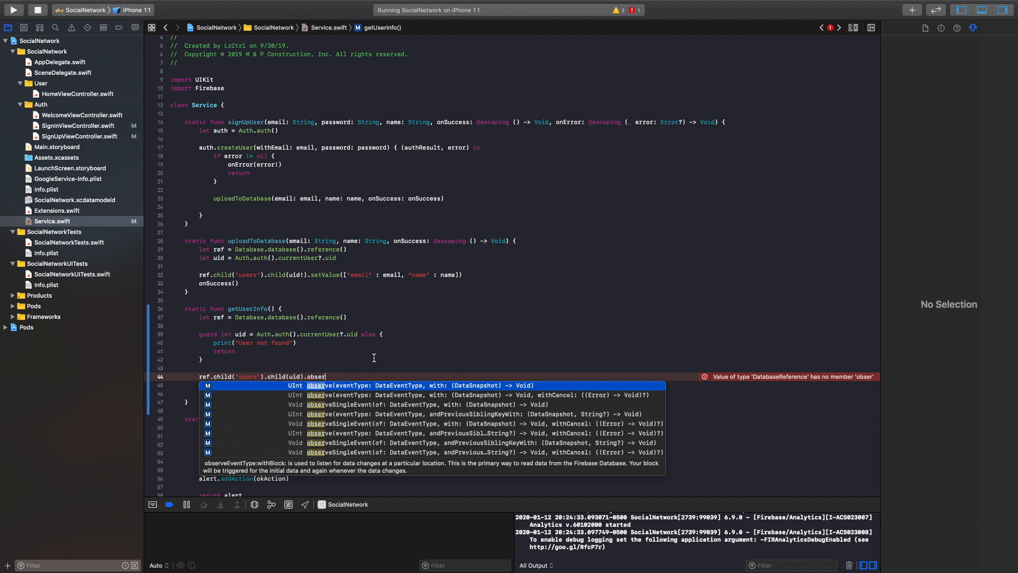
key("Down")
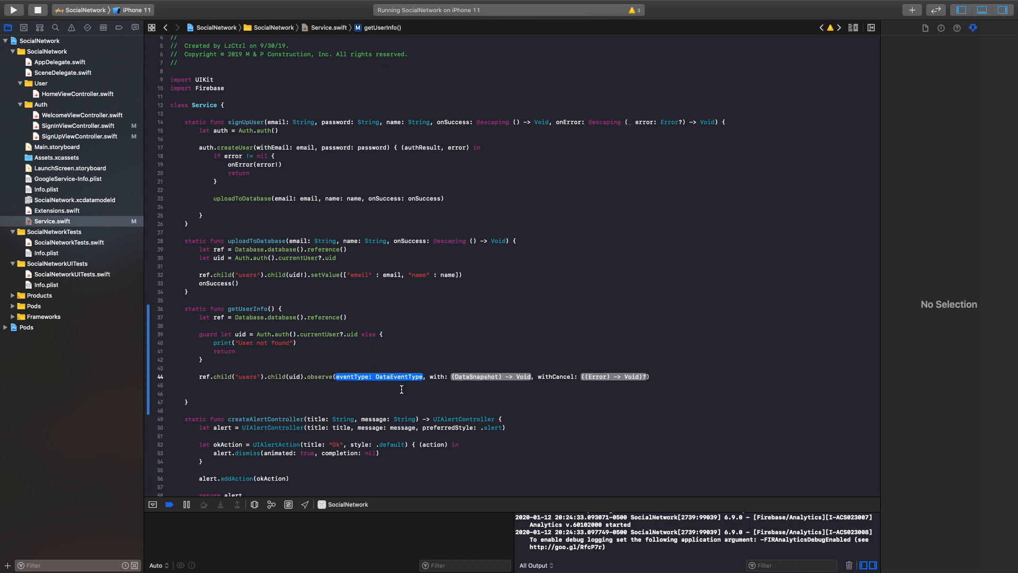
type(".value")
type("let")
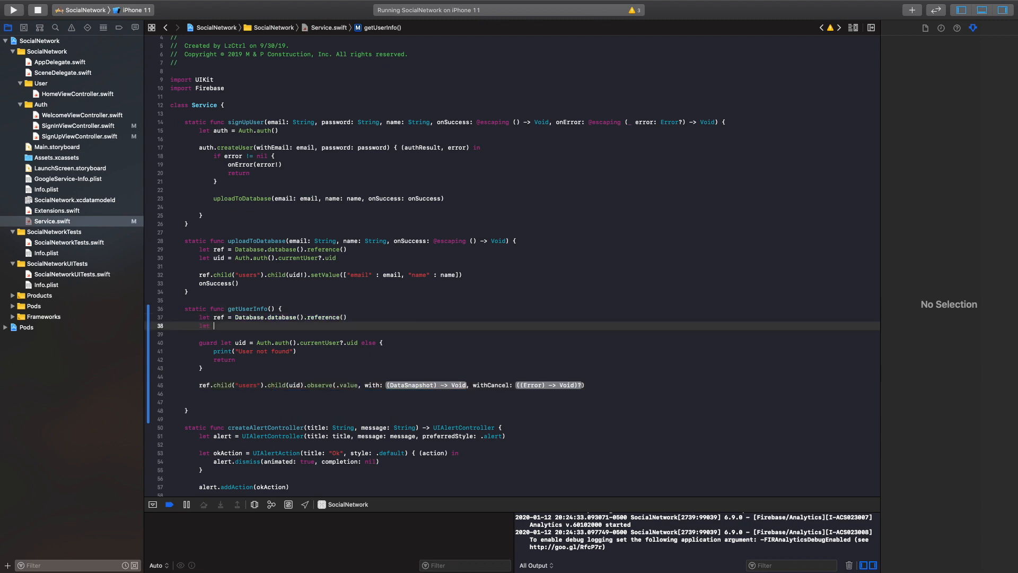
type("UserDefaults.standard")
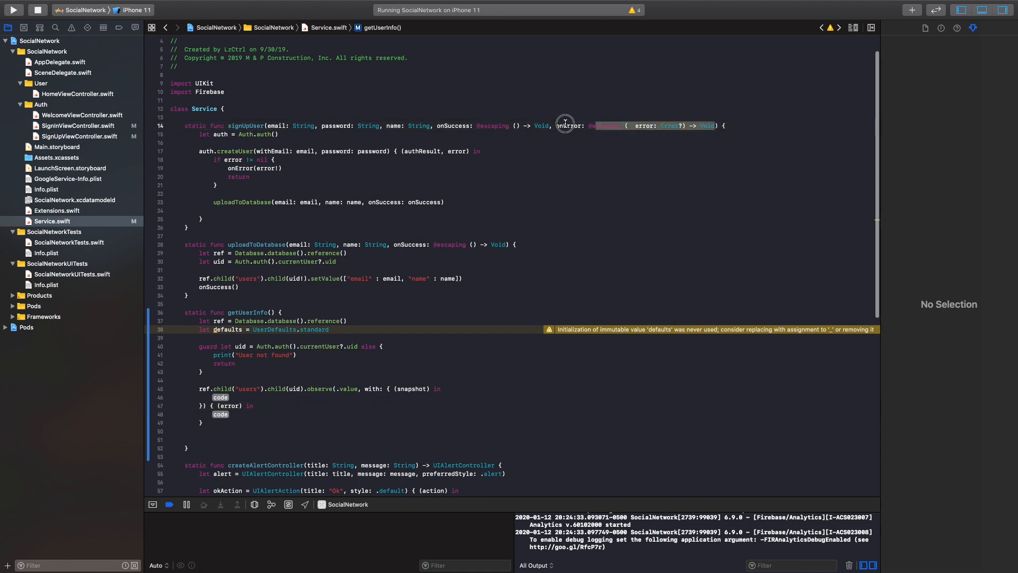
Give getUserInfo onSuccess/onError escaping closures, call onError(error), and remove signUpUser's error-branch return
left_click(565, 125)
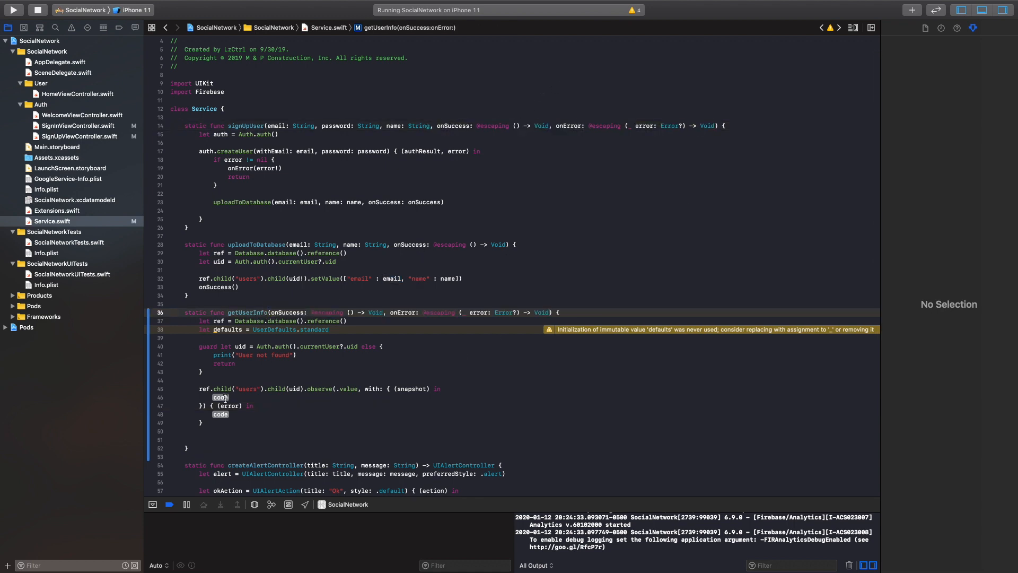
type("onError(error")
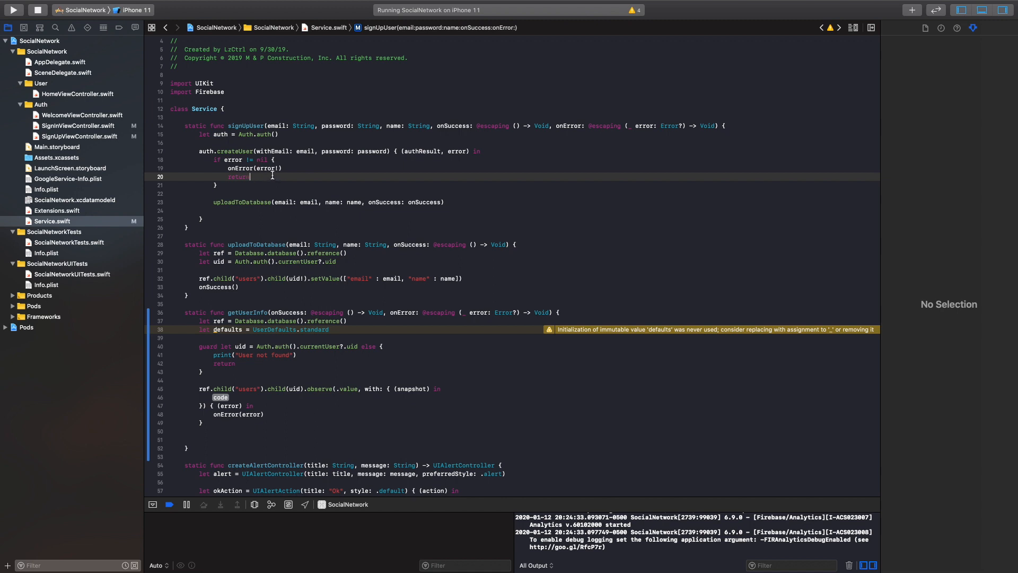
double_click(237, 177)
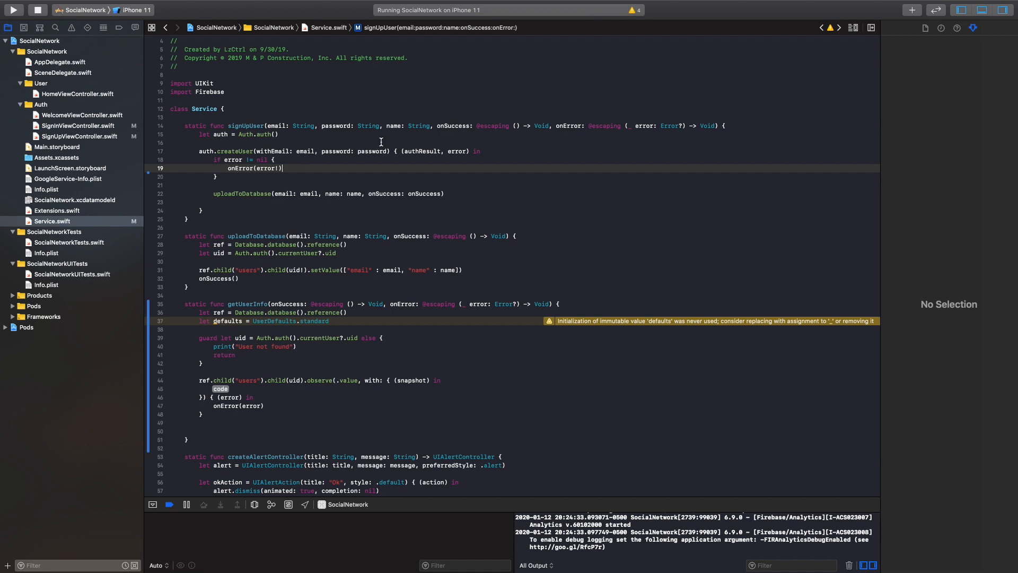
mouse_move(347, 191)
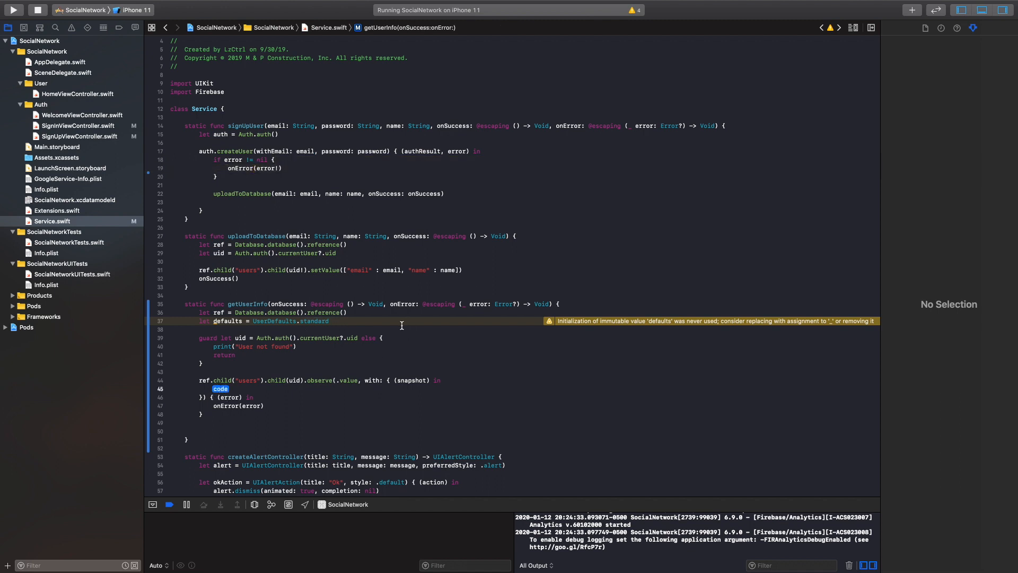
Start if let dictionary = snapshot.value inside the snapshot closure
type("if let dictionary = s")
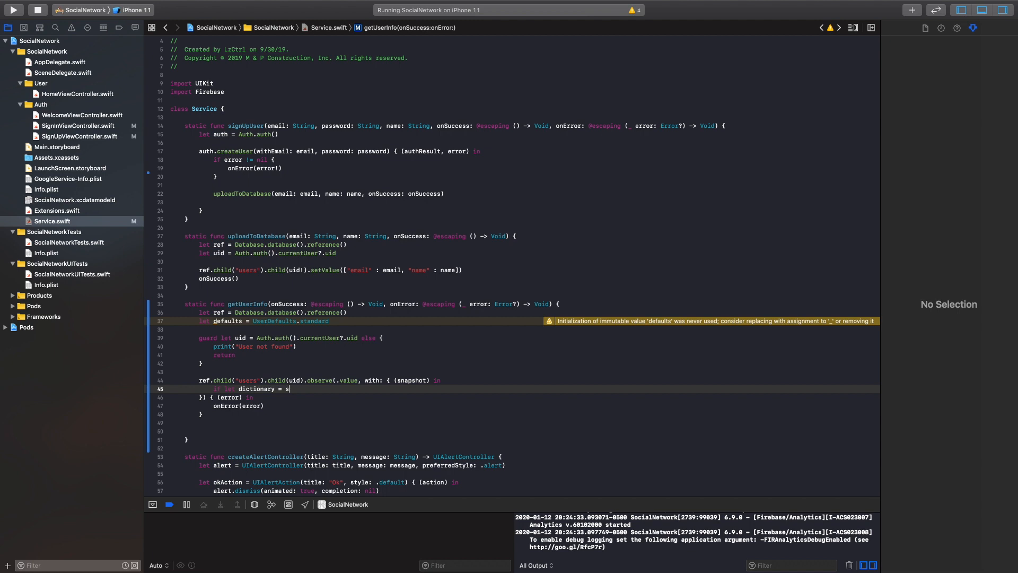
type("napshot.value")
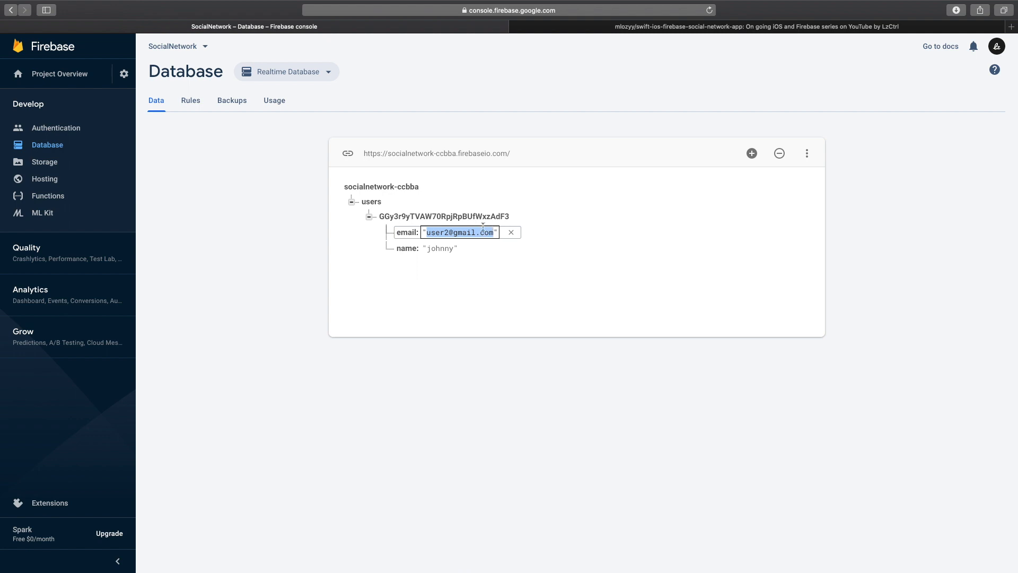
mouse_move(473, 266)
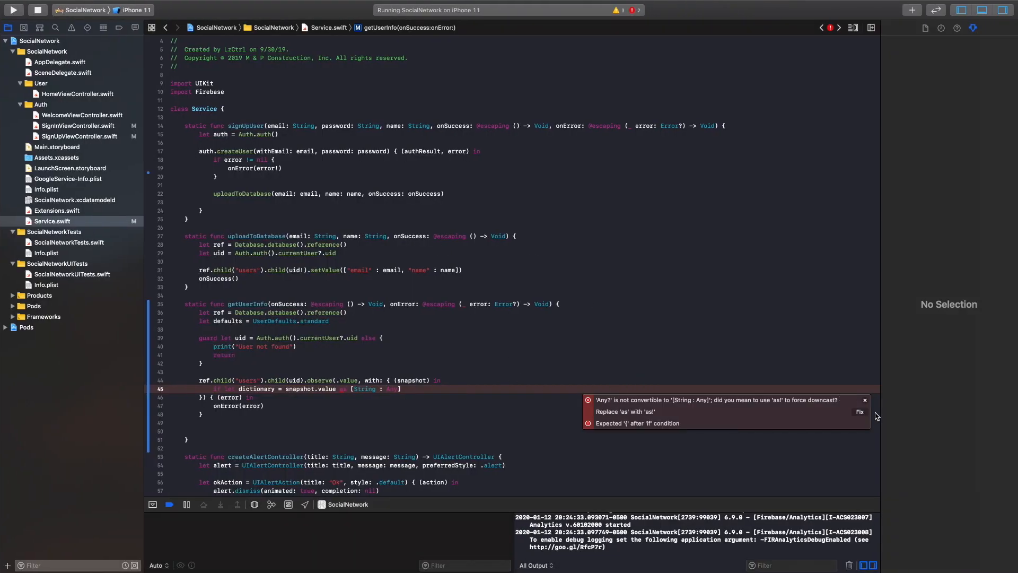
Cast snapshot.value with as? [String : Any] and give the if-let an empty body block
left_click(859, 411)
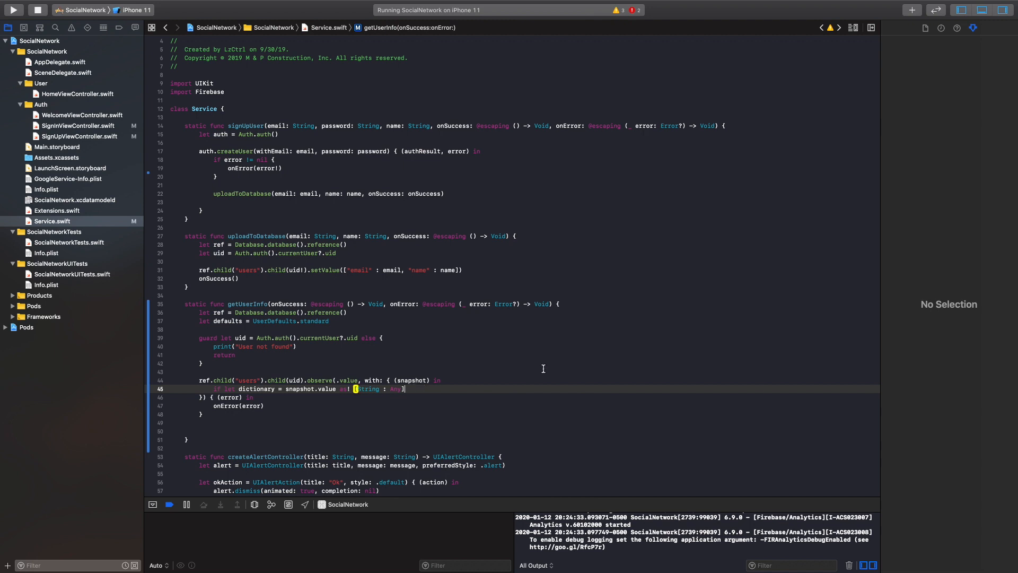
type(" {")
key("Return")
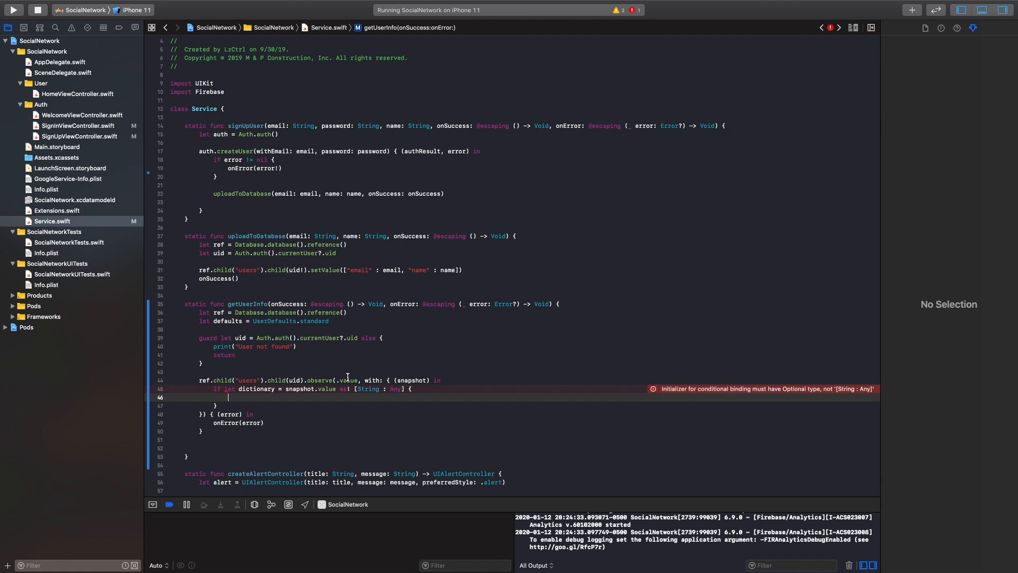
left_click(375, 397)
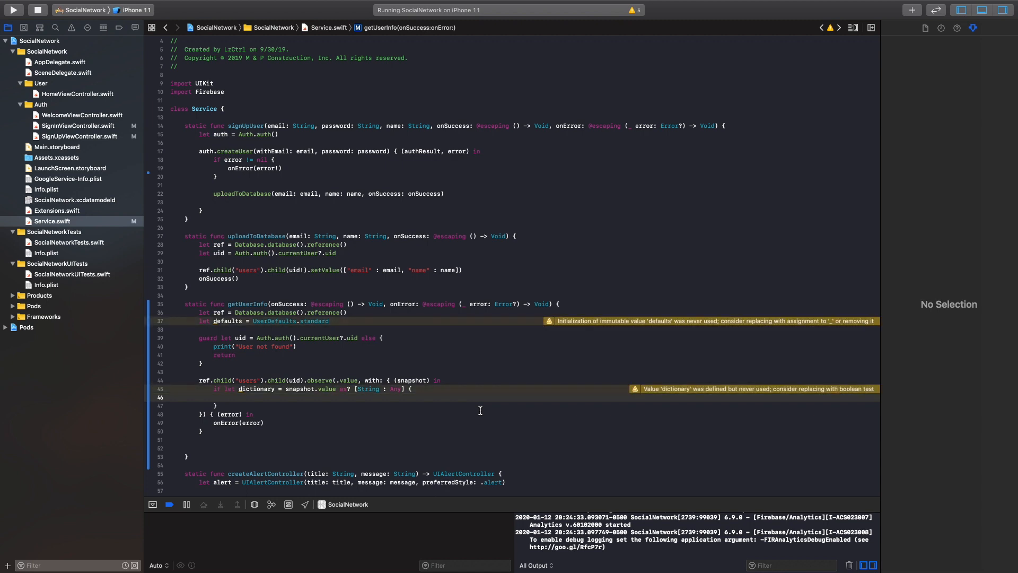
left_click(229, 396)
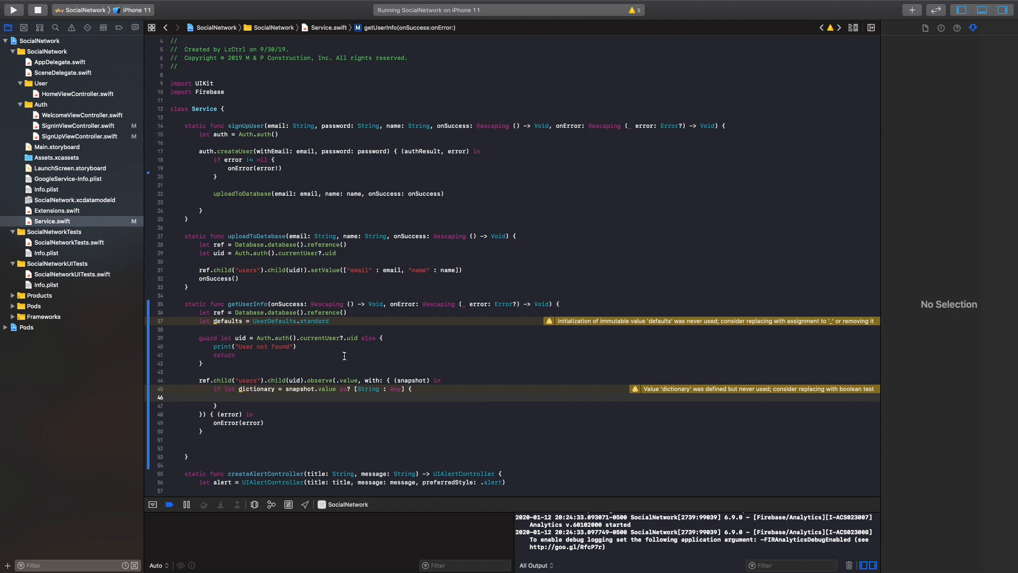
Extract email and name strings, save them under userEmailKey and userNameKey, and call onSuccess()
type("l")
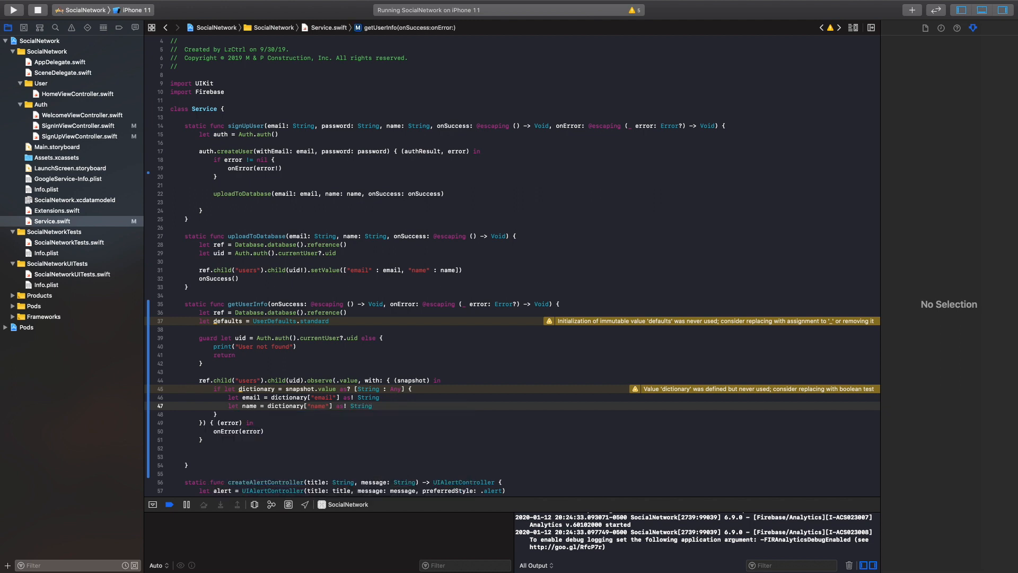
type("defaults.set(email, forKey: \"")
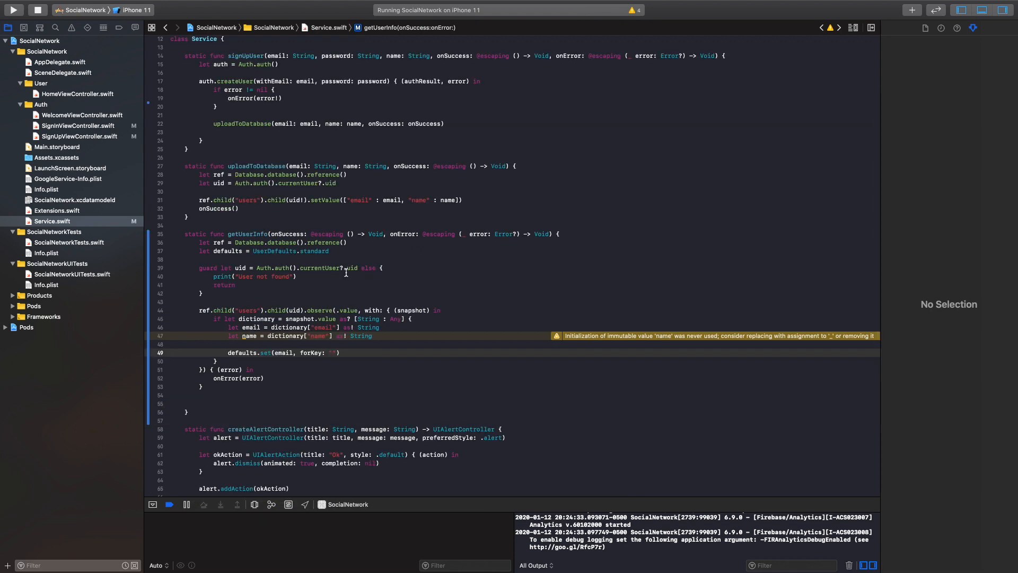
type("userEmailKey")
type("onSuccess")
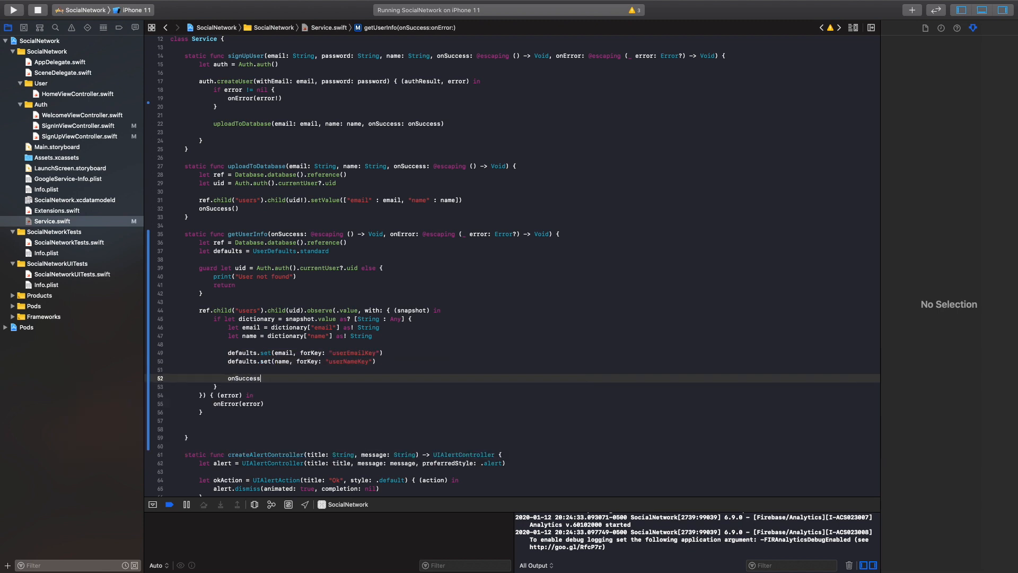
type("()")
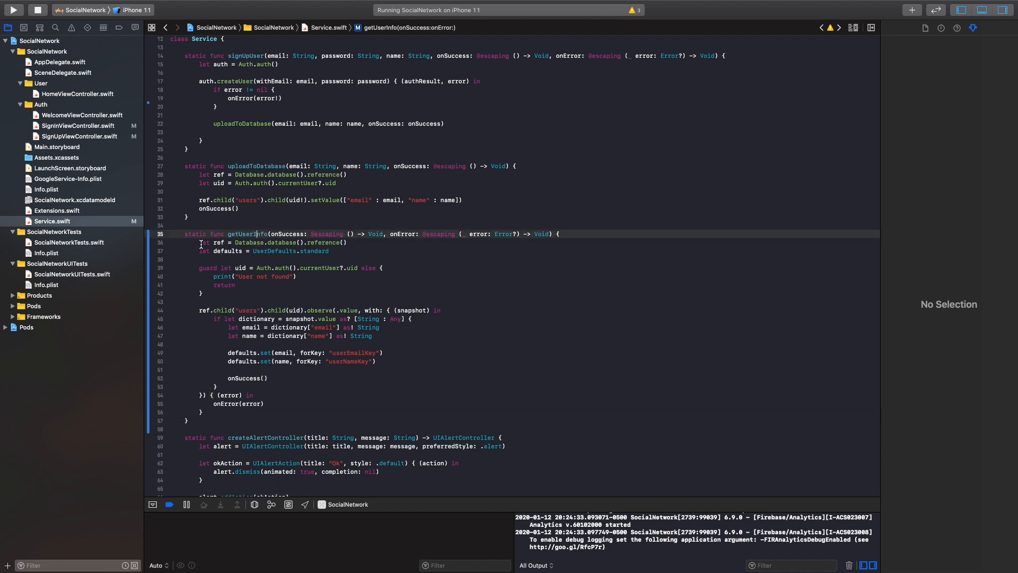
left_click(202, 242)
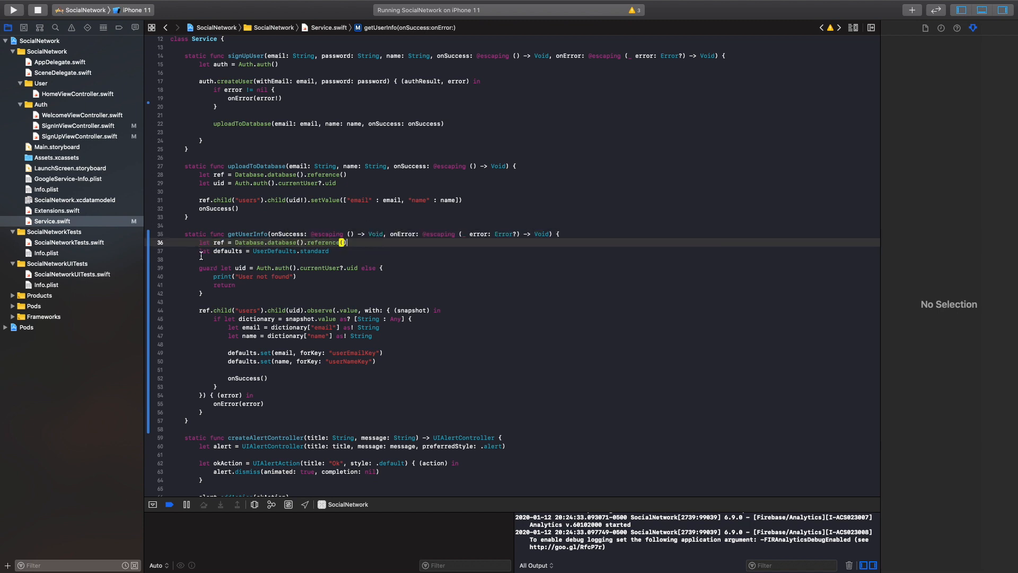
double_click(263, 252)
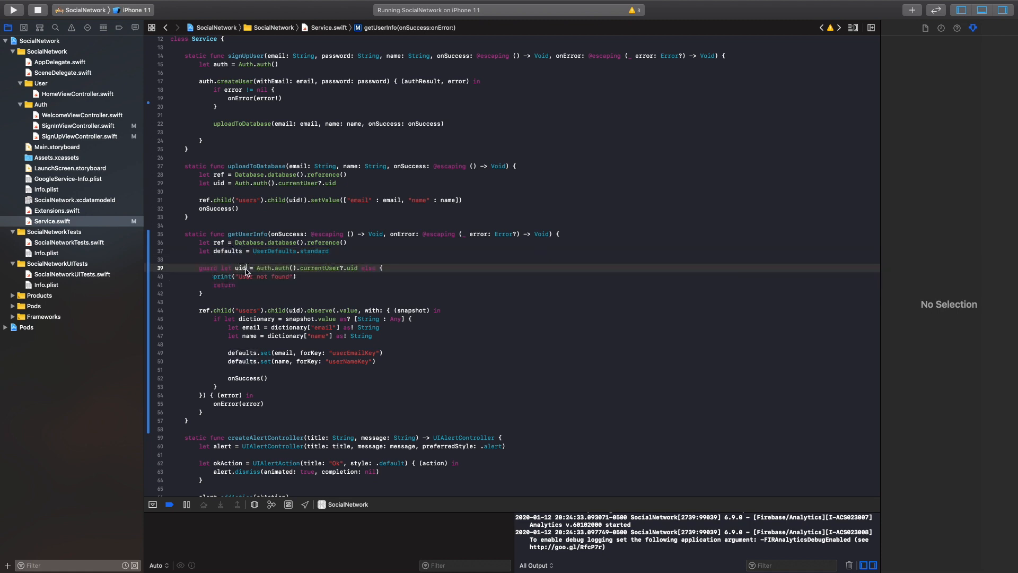
mouse_move(198, 310)
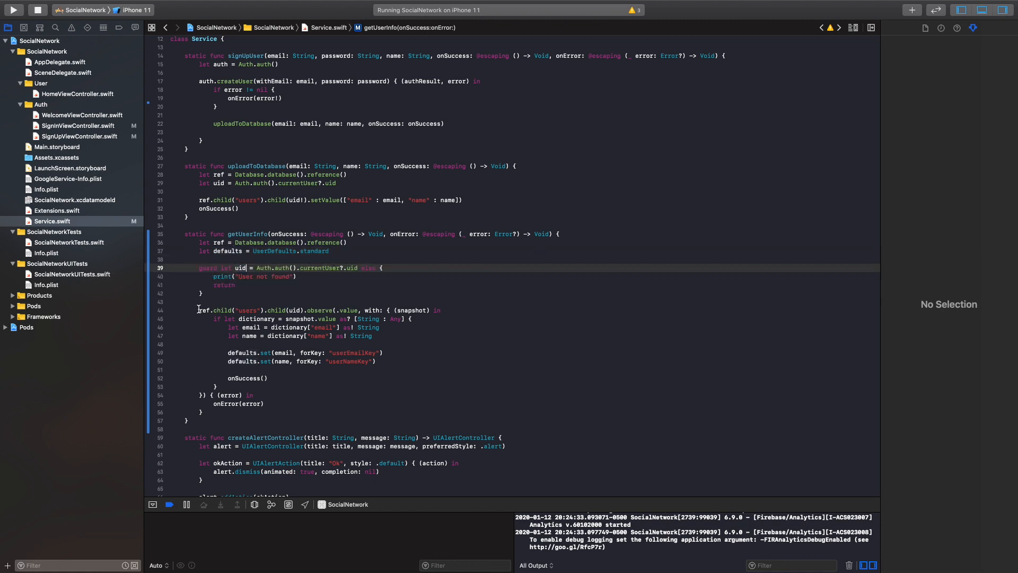
left_click(296, 310)
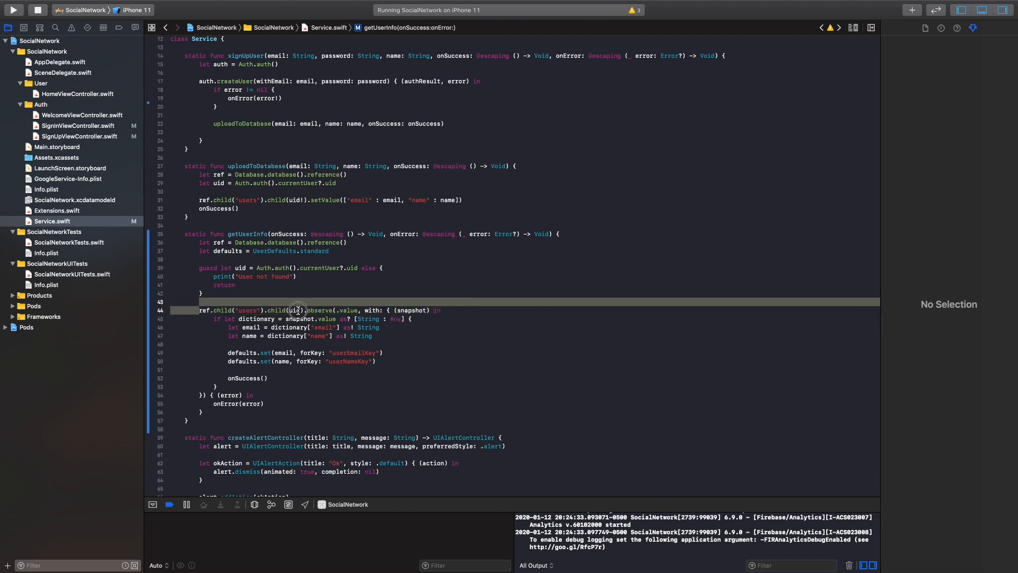
left_click(296, 310)
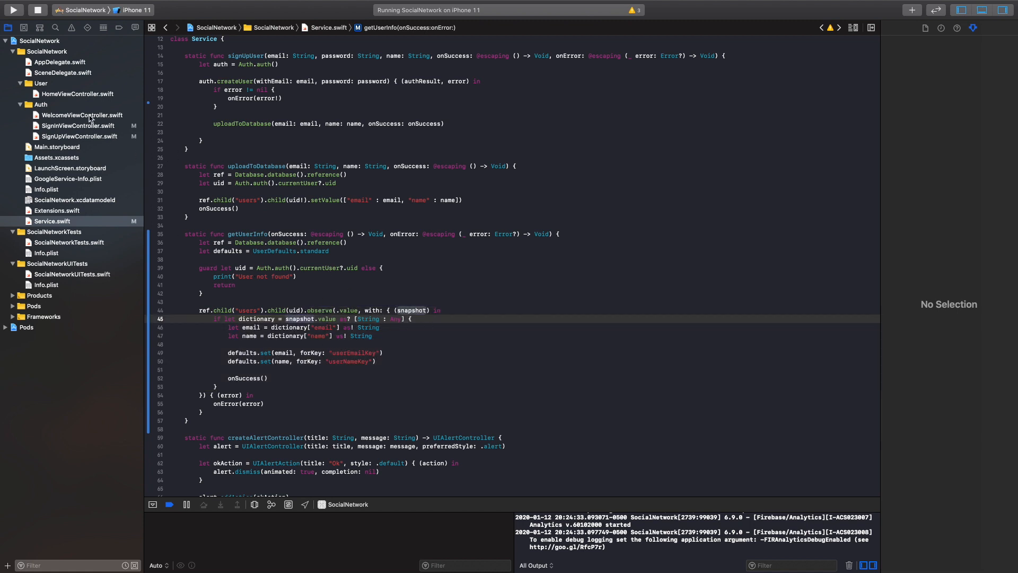
Call Service.getUserInfo with its success and error callbacks in HomeViewController's viewDidLoad
left_click(80, 93)
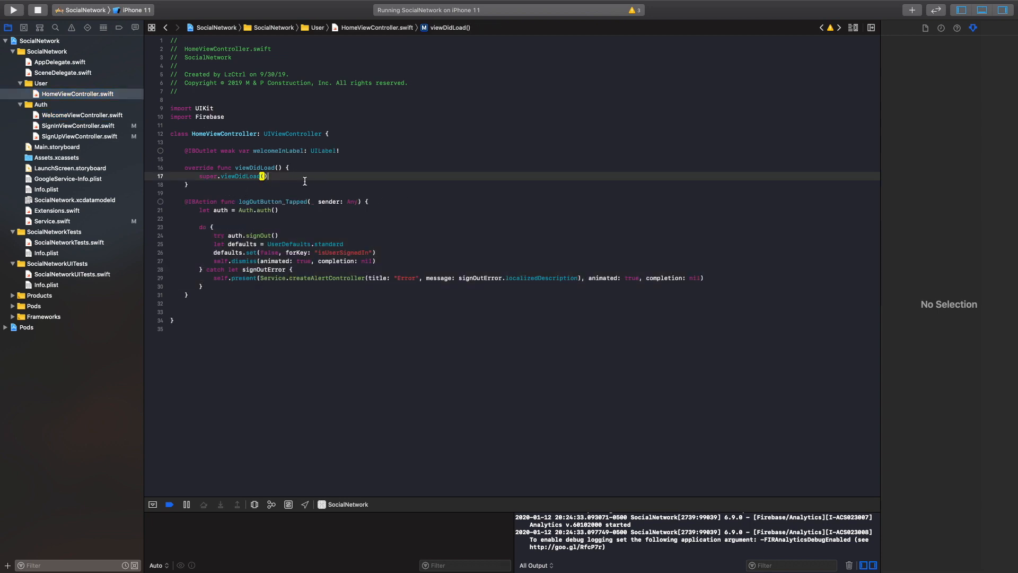
type("Service.g")
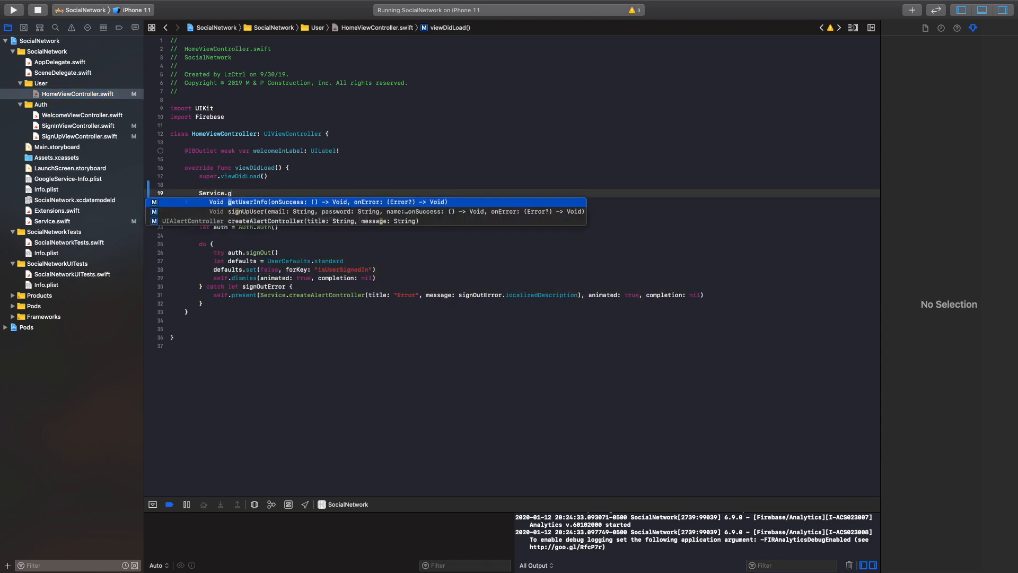
left_click(325, 202)
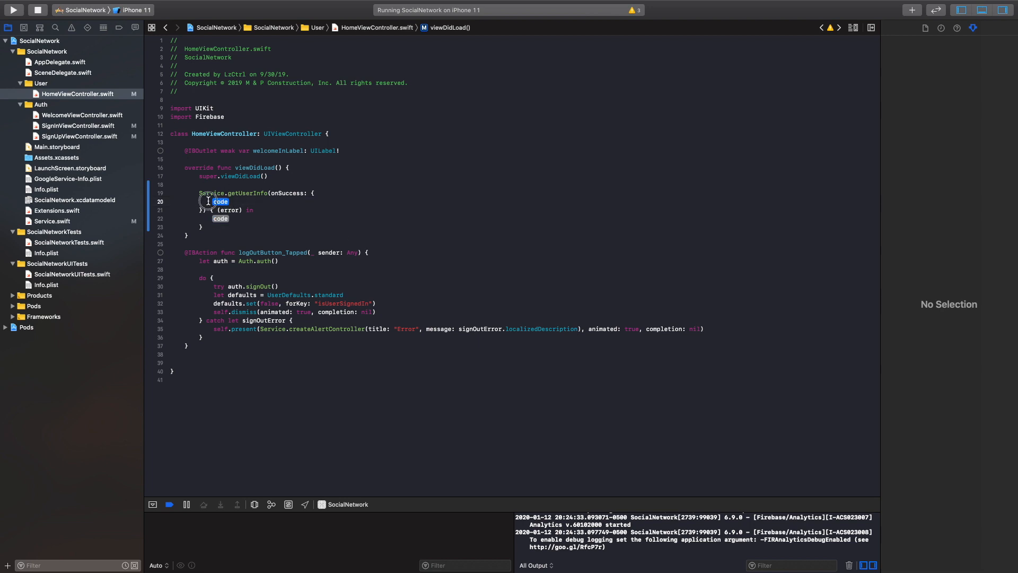
Make the error alert use error!.localizedDescription instead of signOutError
left_click(268, 330)
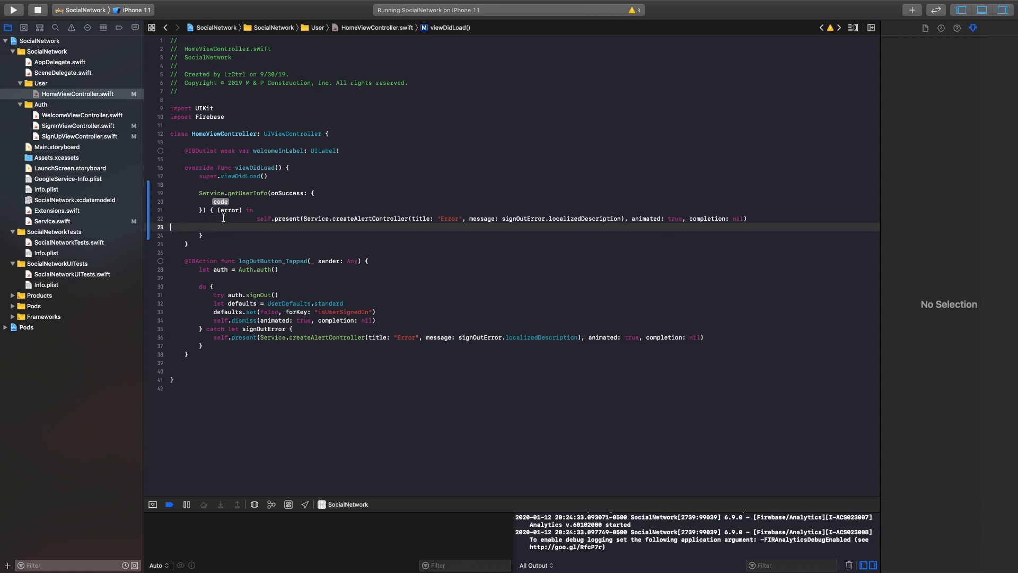
key("Backspace")
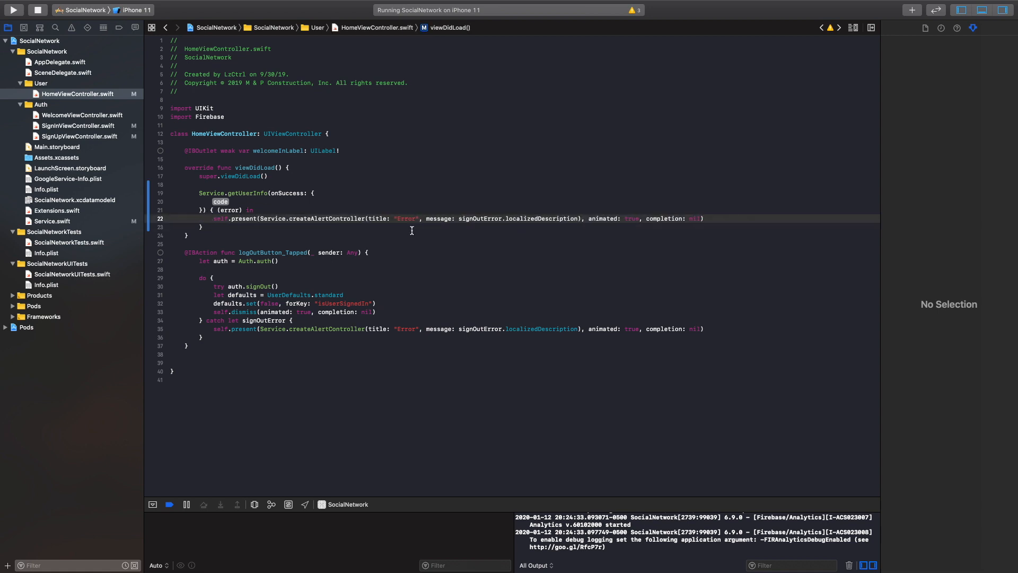
type("error")
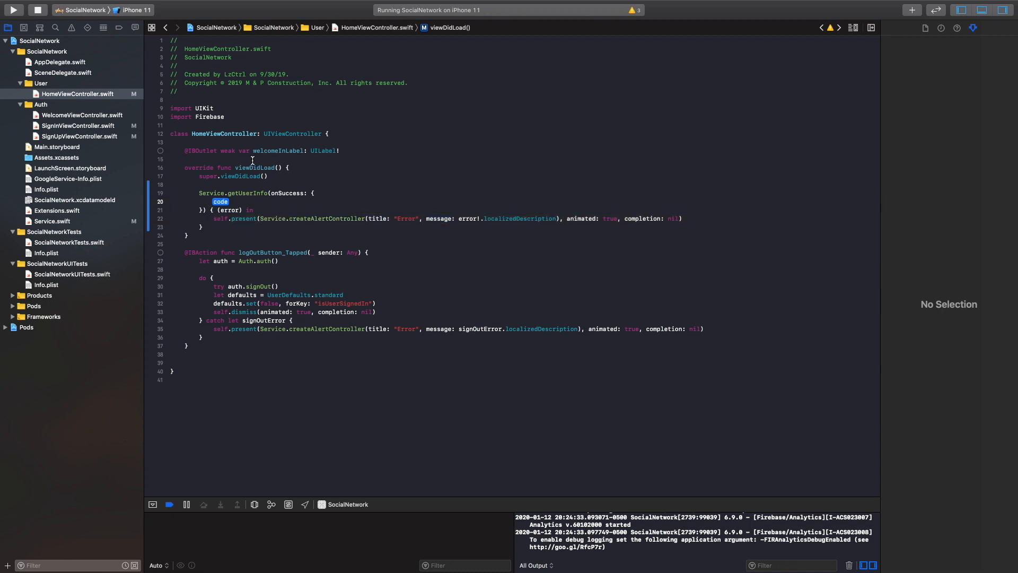
Declare let defaults = UserDefaults.standard, checking the key name in the Service file
type("let defaults =")
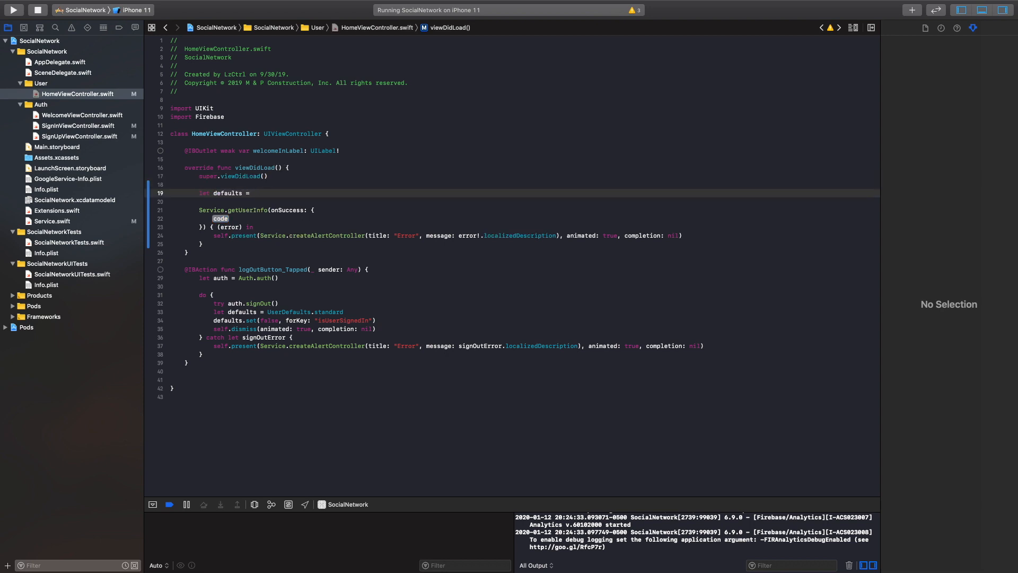
type("UserDefaults.standard")
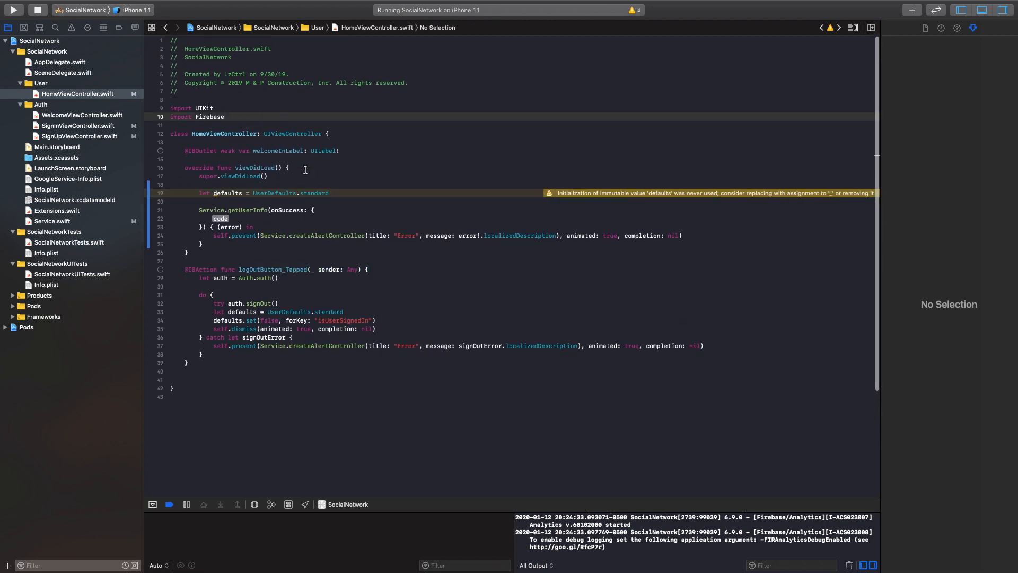
left_click(210, 227)
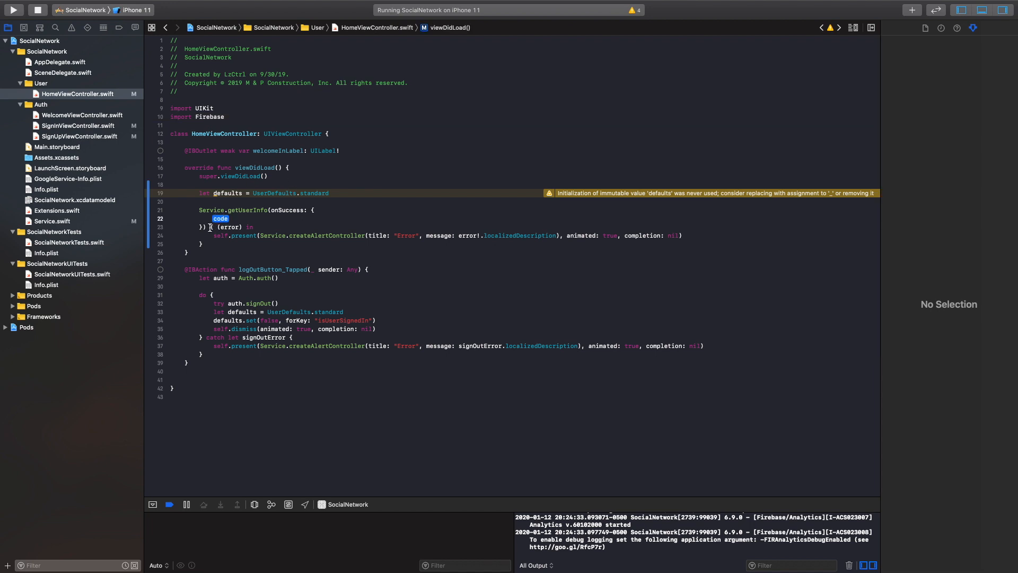
left_click(52, 221)
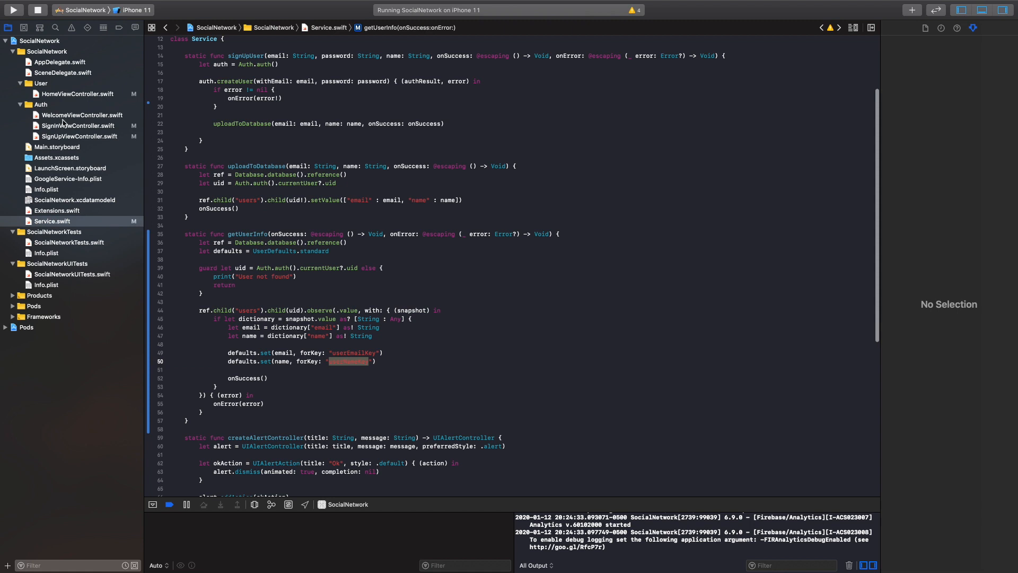
left_click(76, 93)
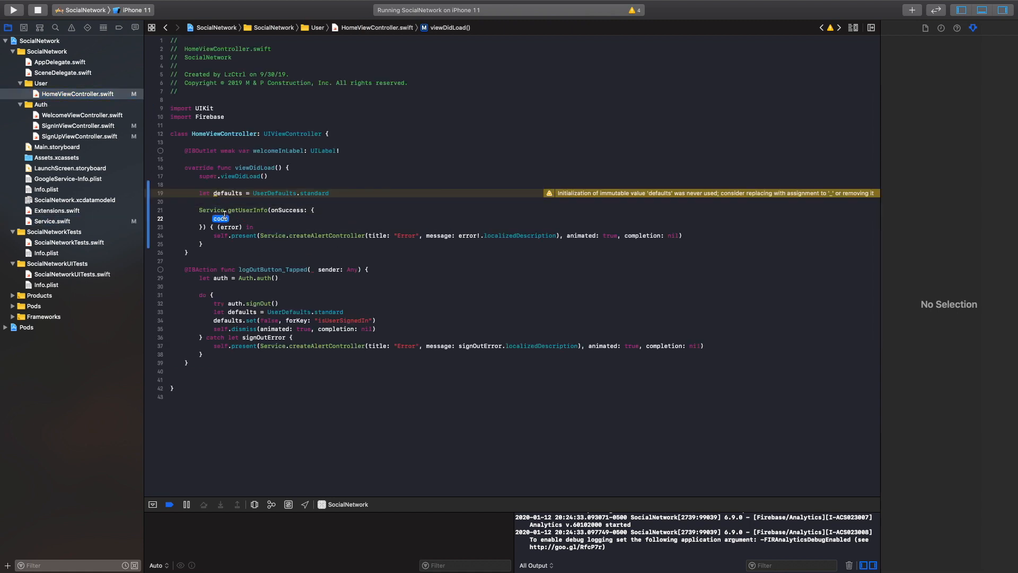
Set welcomeInLabel.text to "Welcome in" plus defaults.string(forKey: "userNameKey")! in onSuccess
type("welcomeInLabel.te")
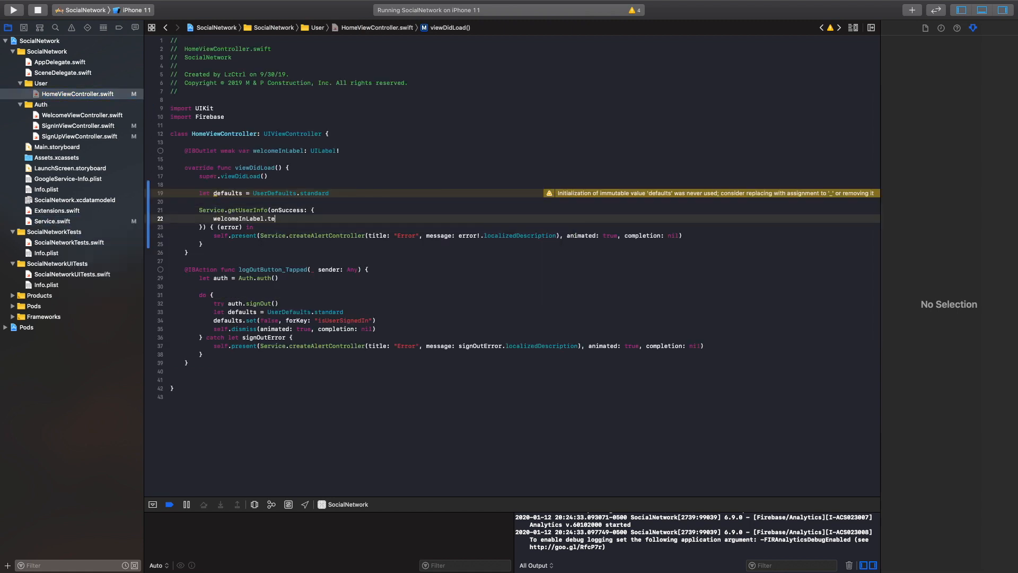
type("xt = \"Welcome")
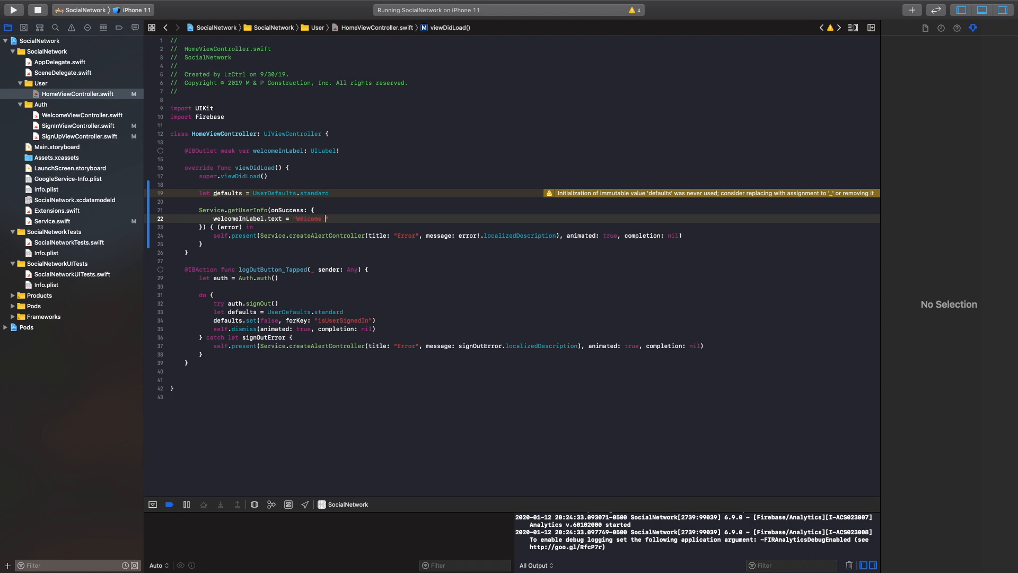
type("in")
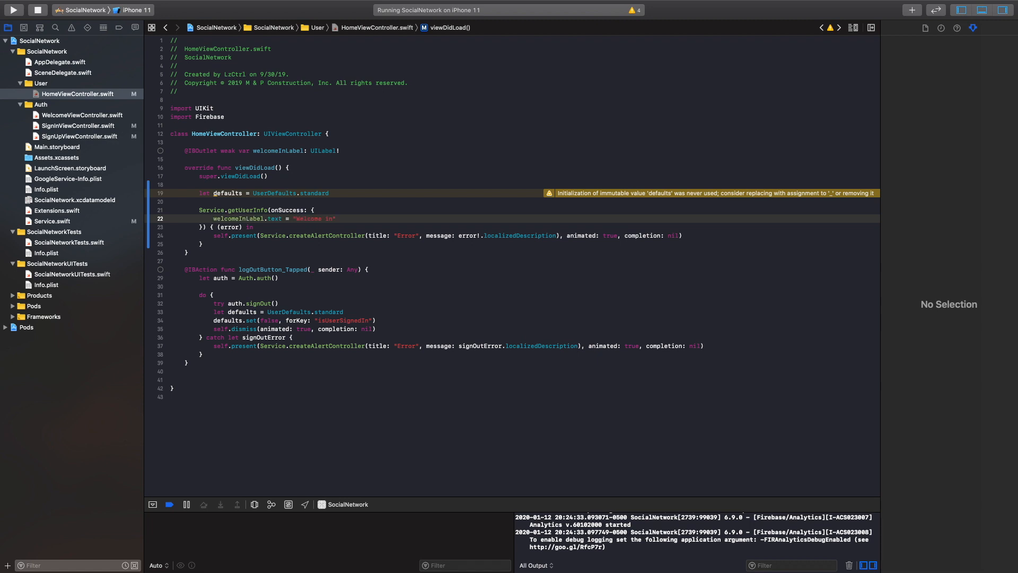
type("\\(de)")
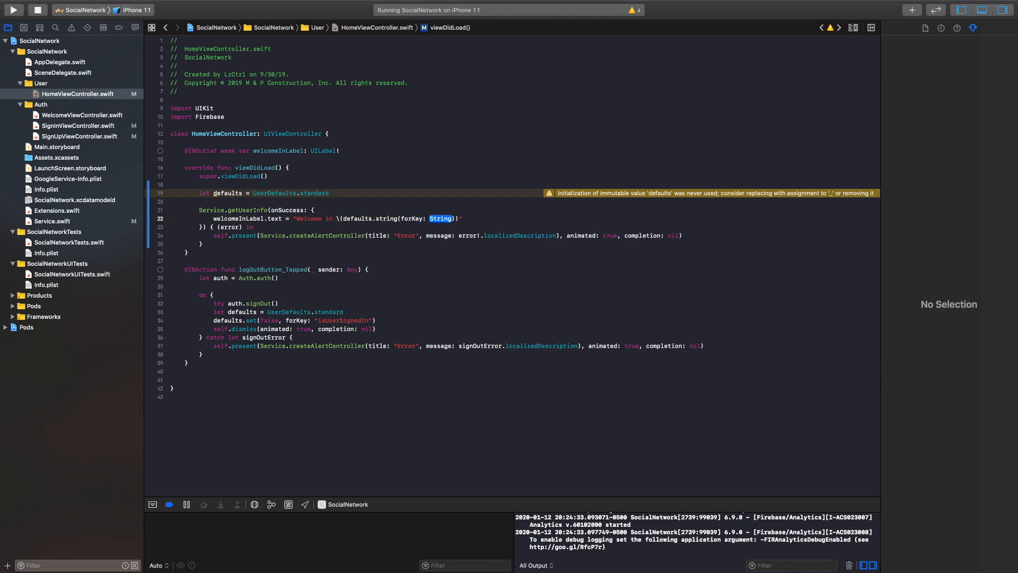
type("userNameKey\"")
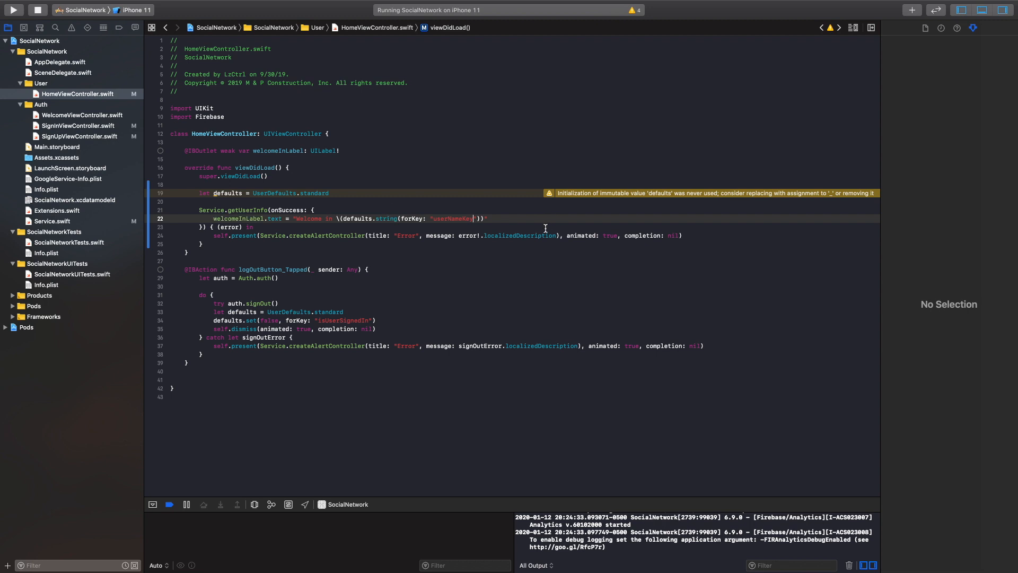
Build and run the app, then go check the stored data in Firebase
left_click(11, 10)
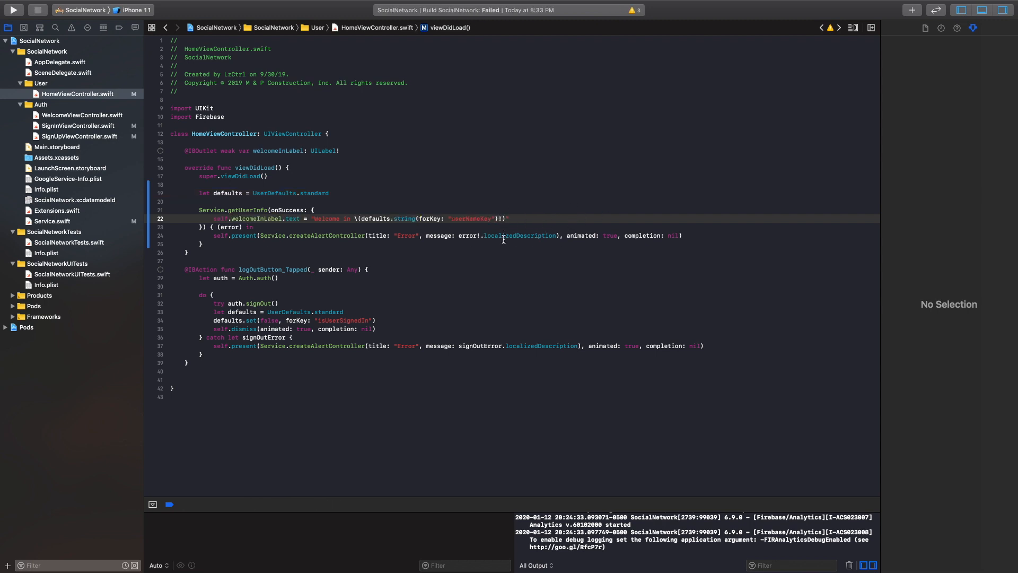
left_click(13, 9)
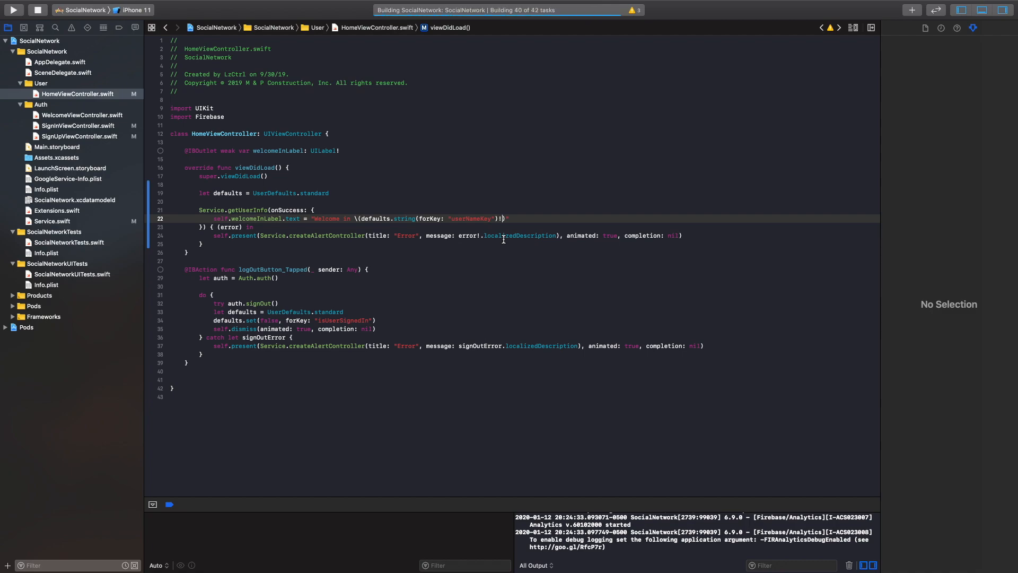
left_click(13, 10)
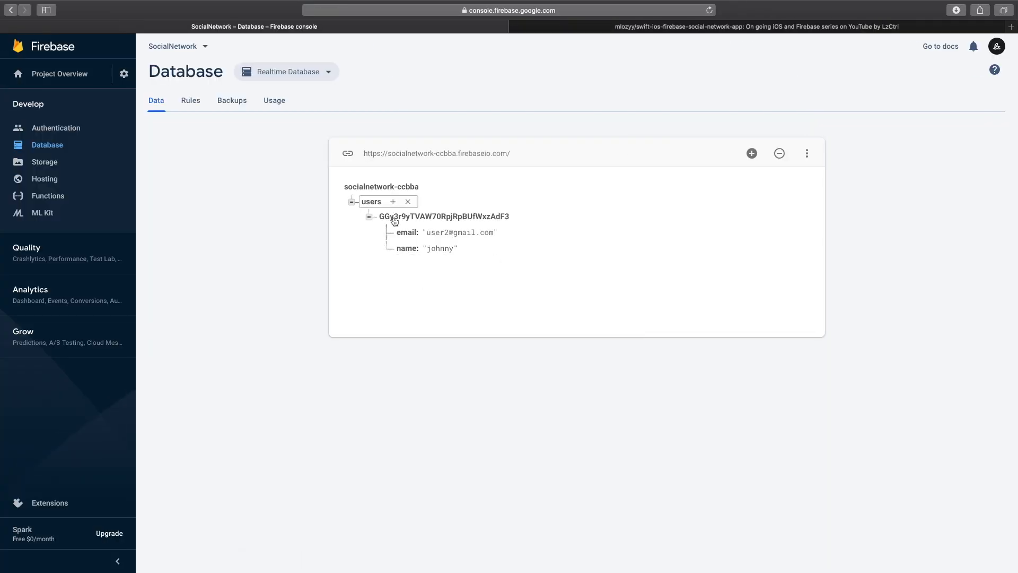
left_click(381, 186)
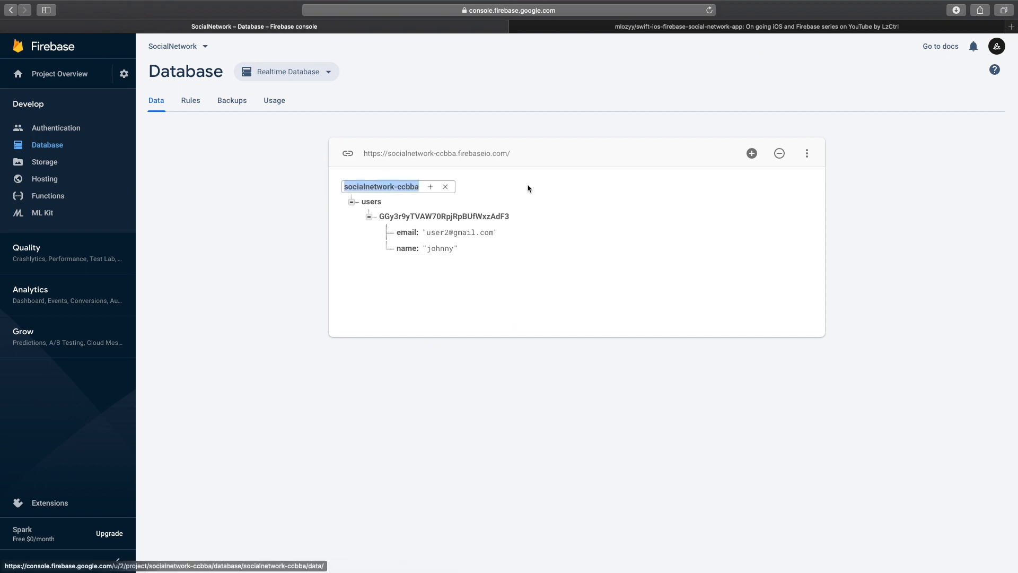
left_click(444, 216)
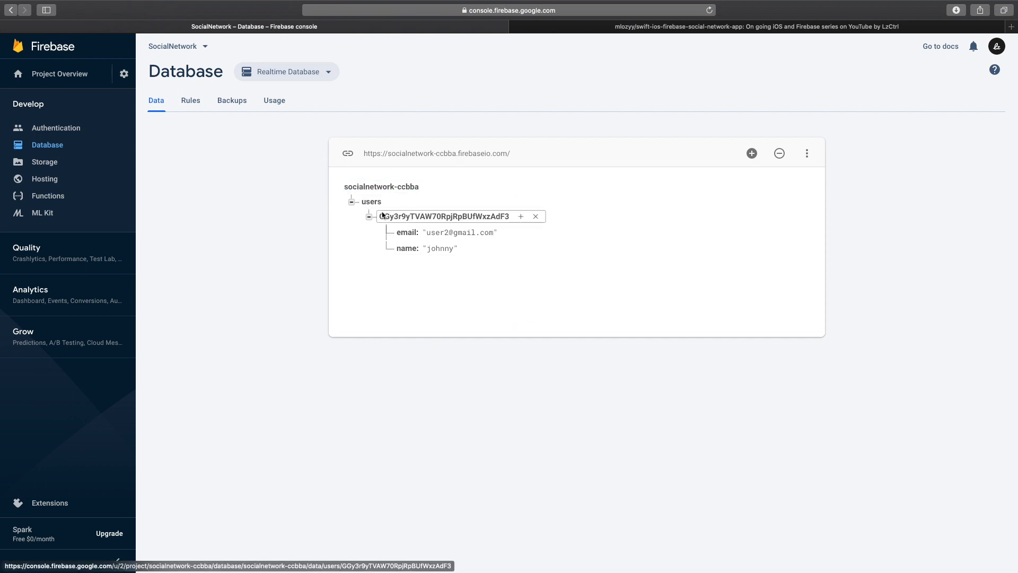
mouse_move(444, 216)
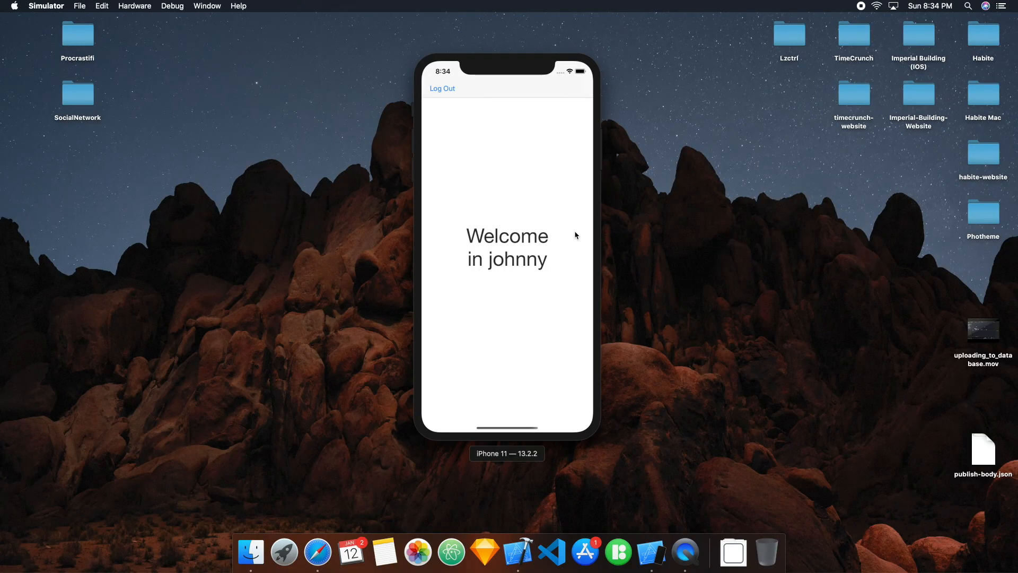
mouse_move(543, 195)
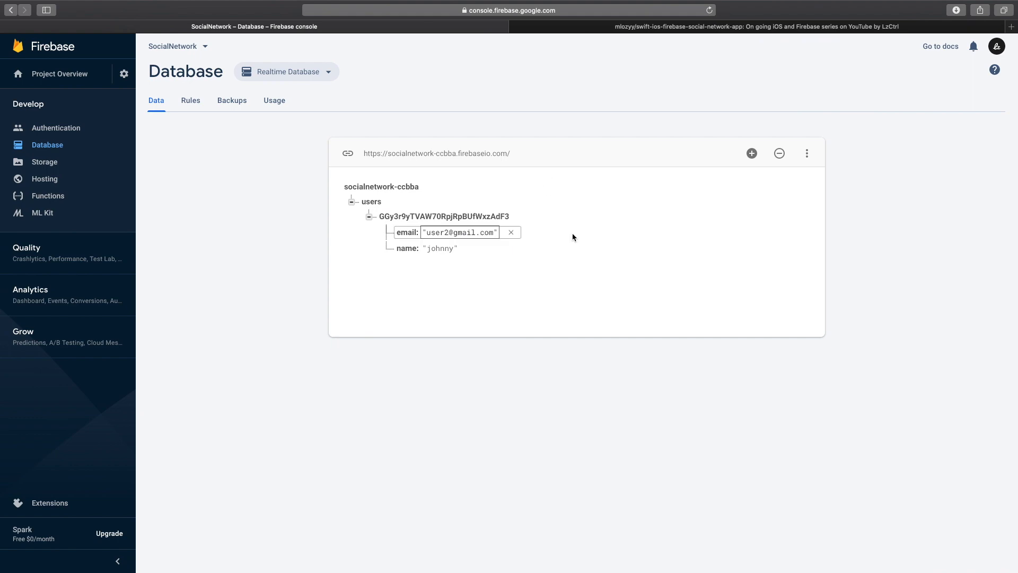
Inspect the stored user record to compare with the 'Welcome in johnny' greeting
left_click(444, 217)
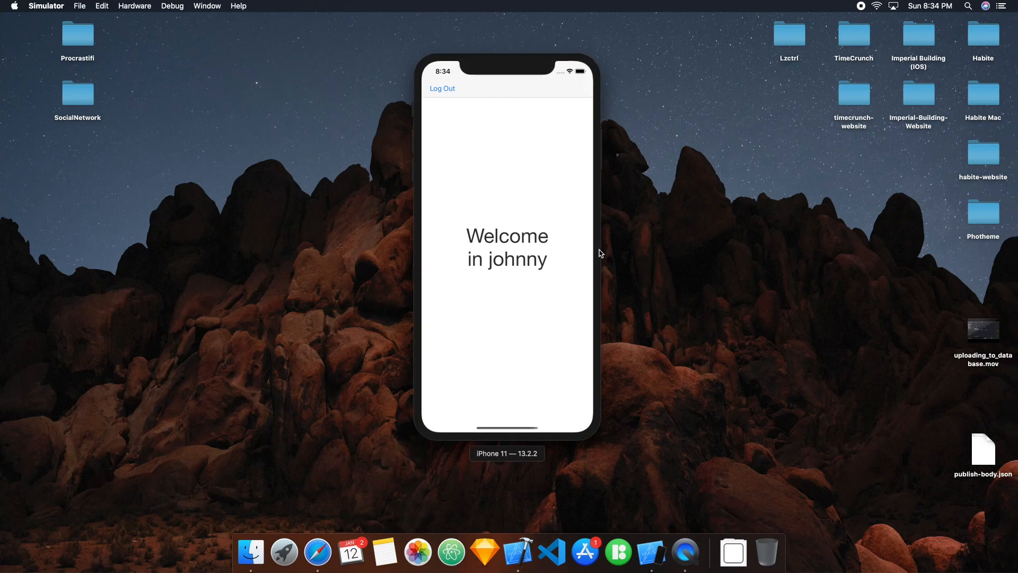
mouse_move(548, 262)
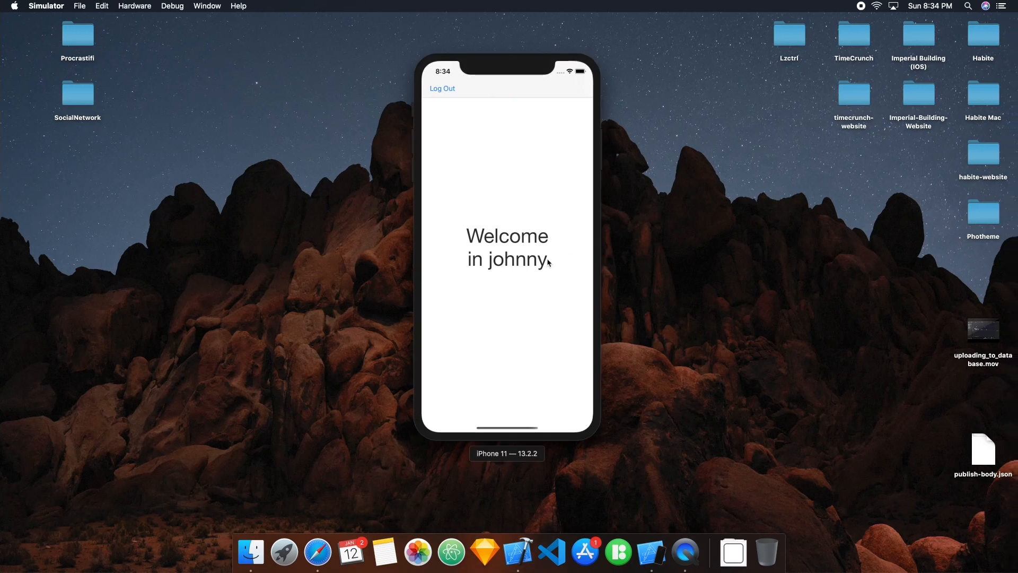
mouse_move(563, 112)
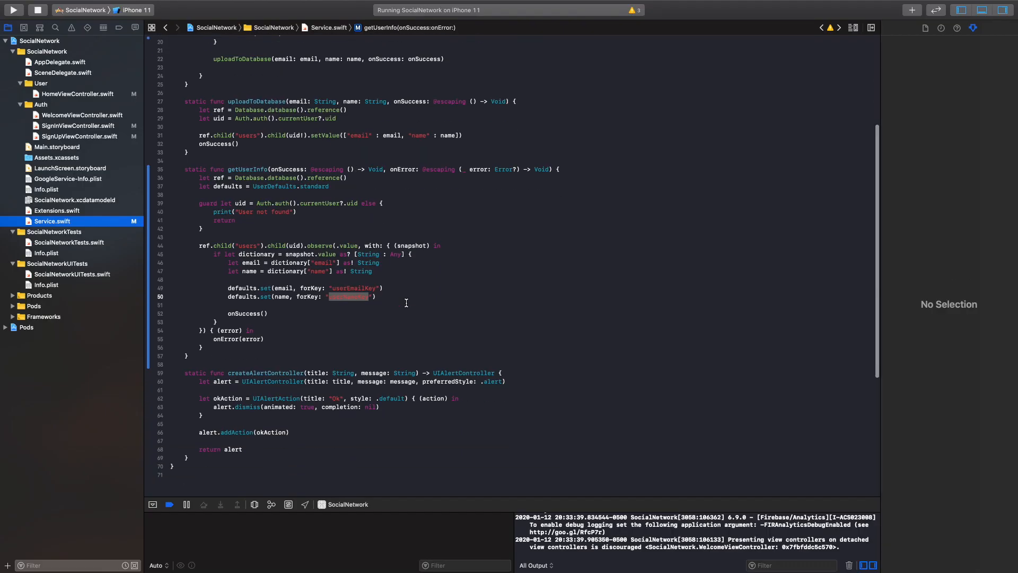
scroll("up", 3)
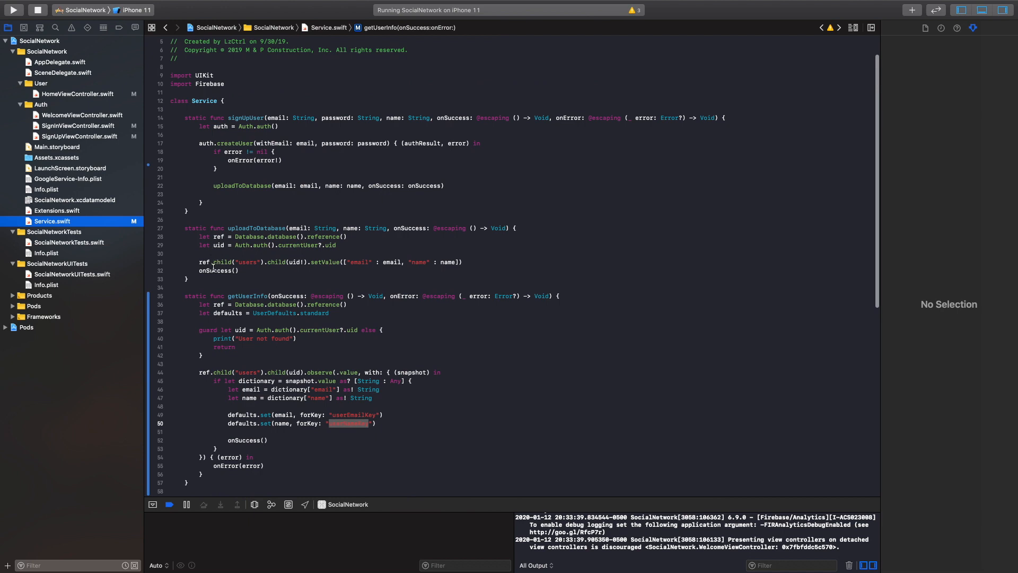
left_click(517, 262)
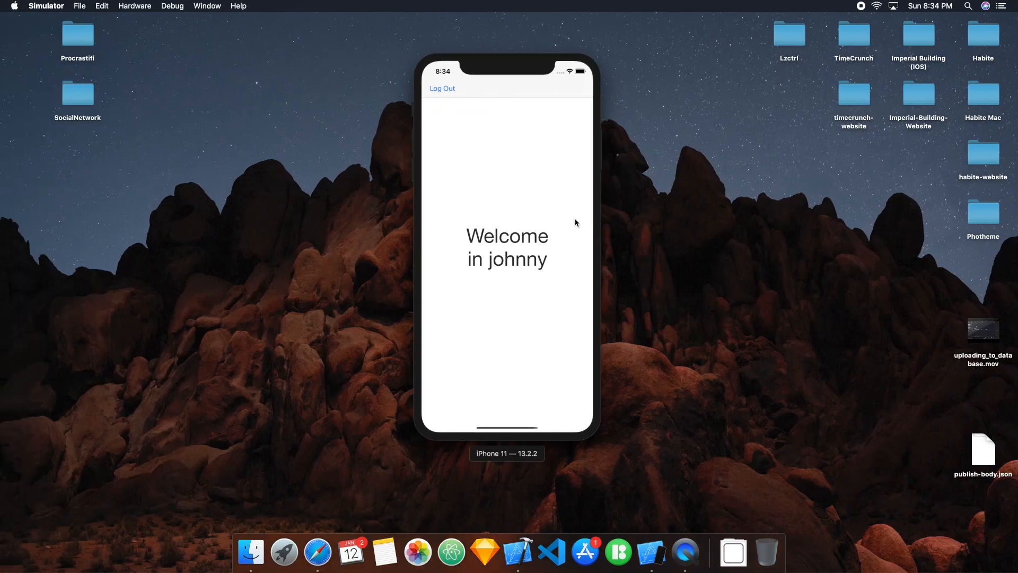
mouse_move(547, 166)
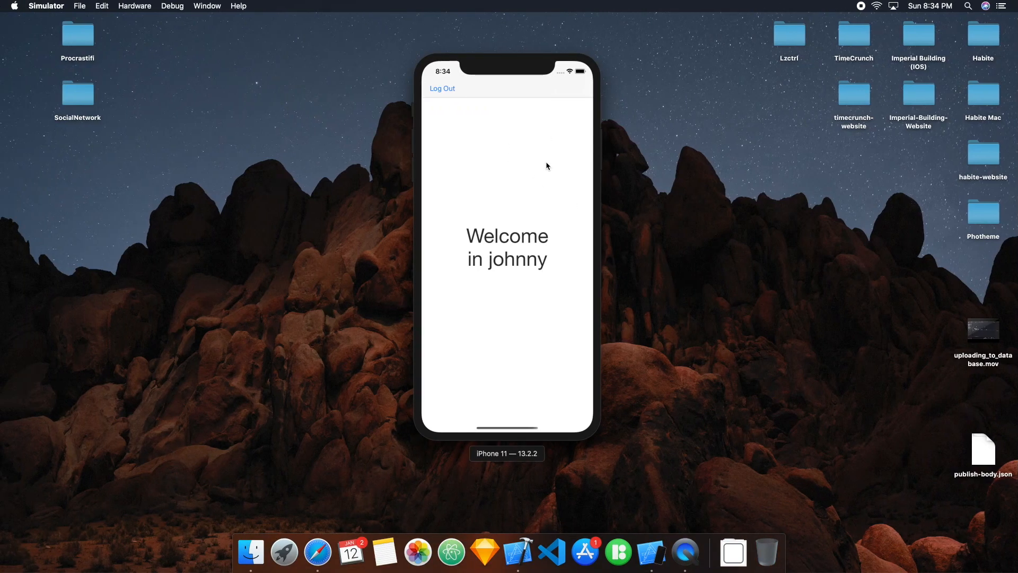